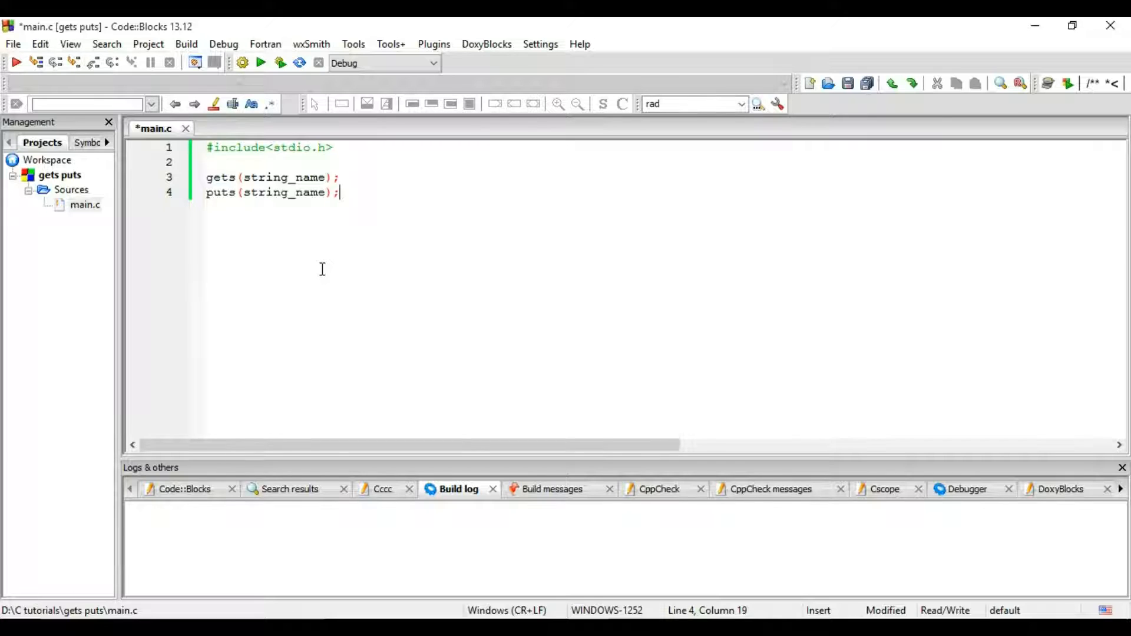
mouse_move(233, 219)
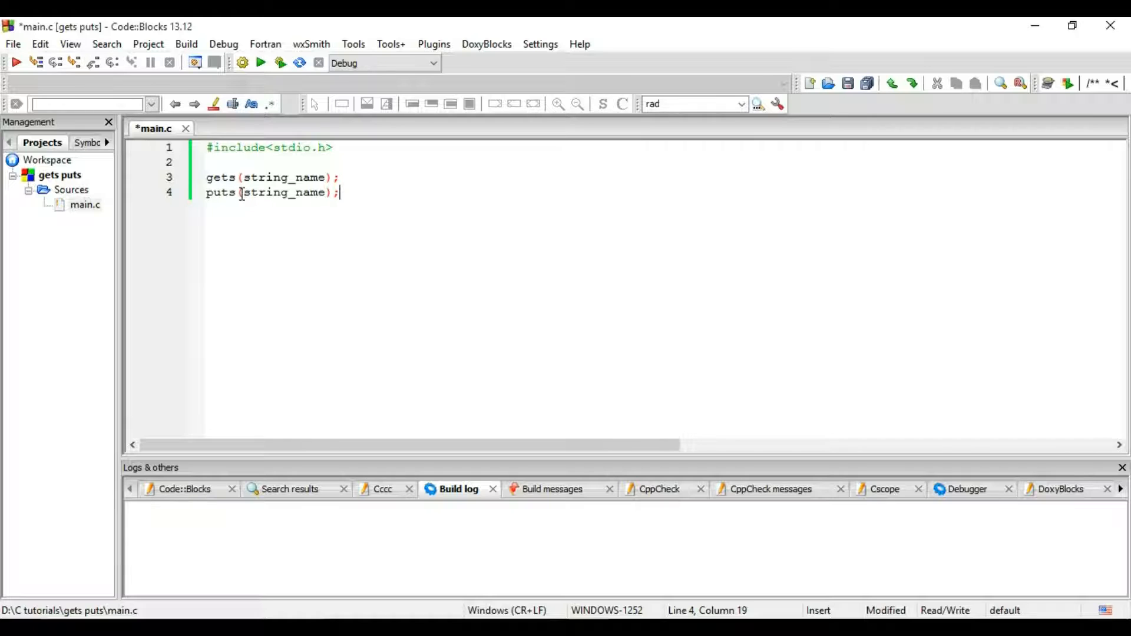
Step: Delete the gets and puts lines from main.c, keeping only the stdio.h include
click(240, 178)
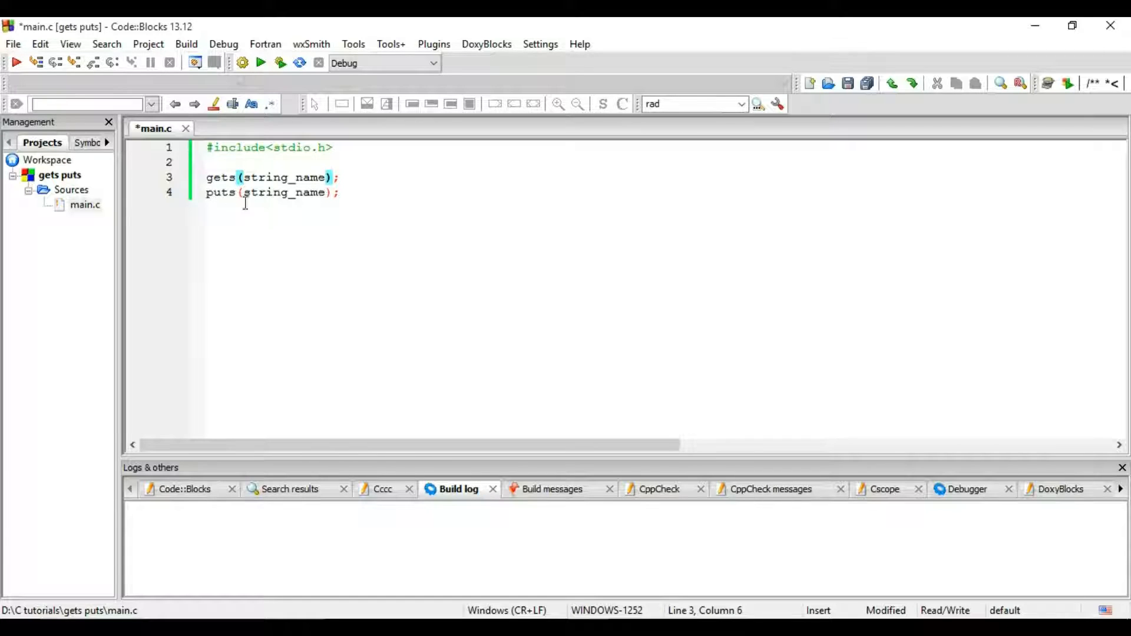
mouse_move(229, 210)
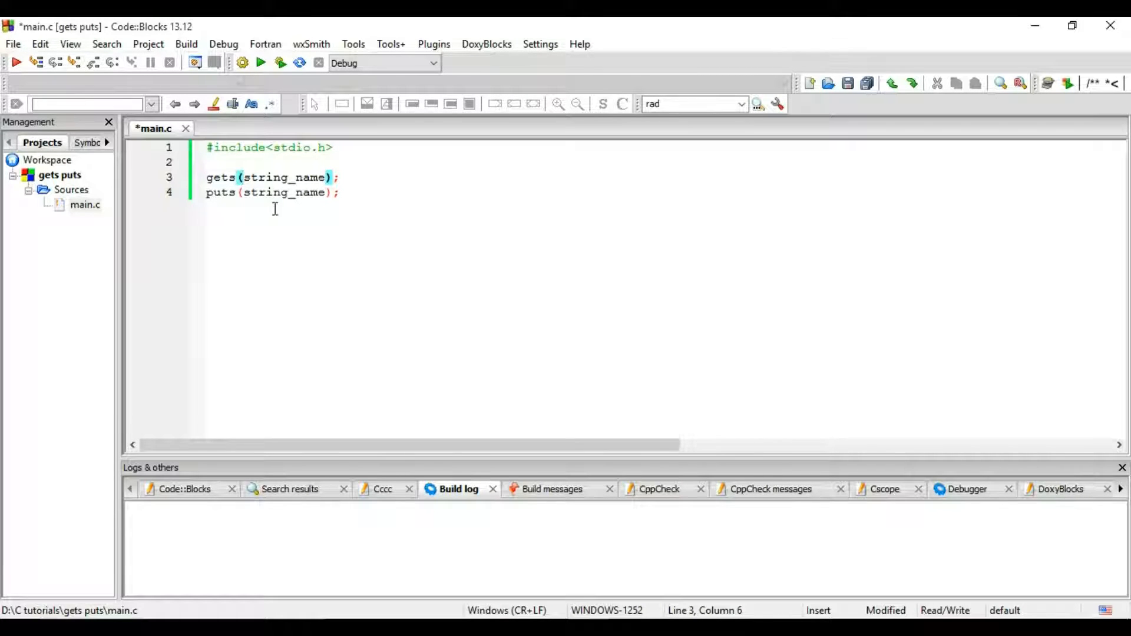
mouse_move(244, 205)
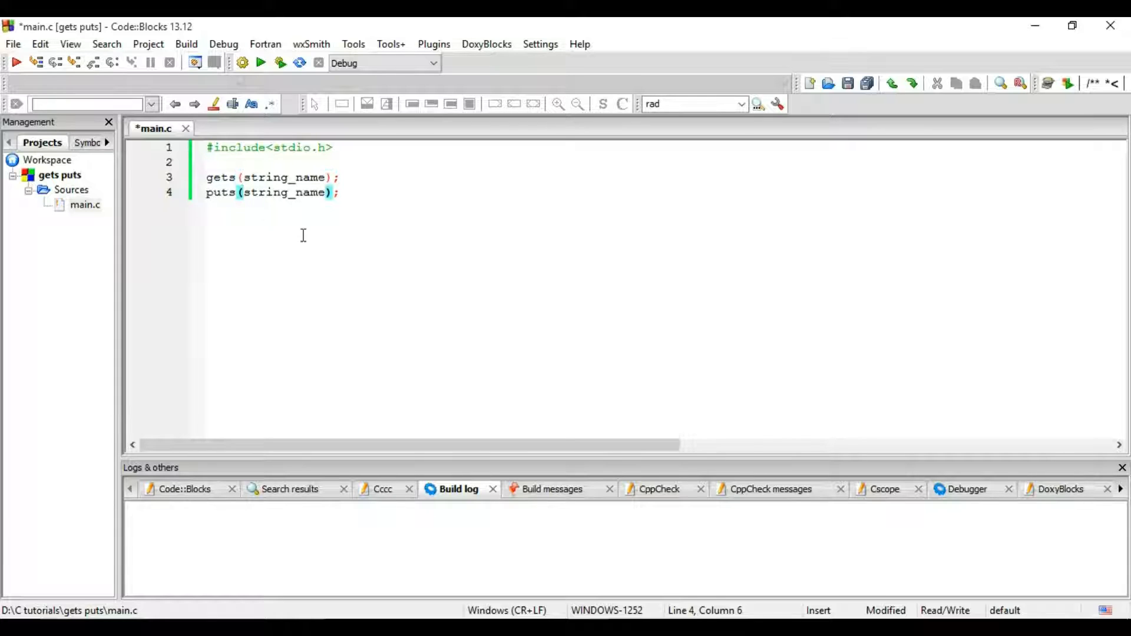
click(344, 193)
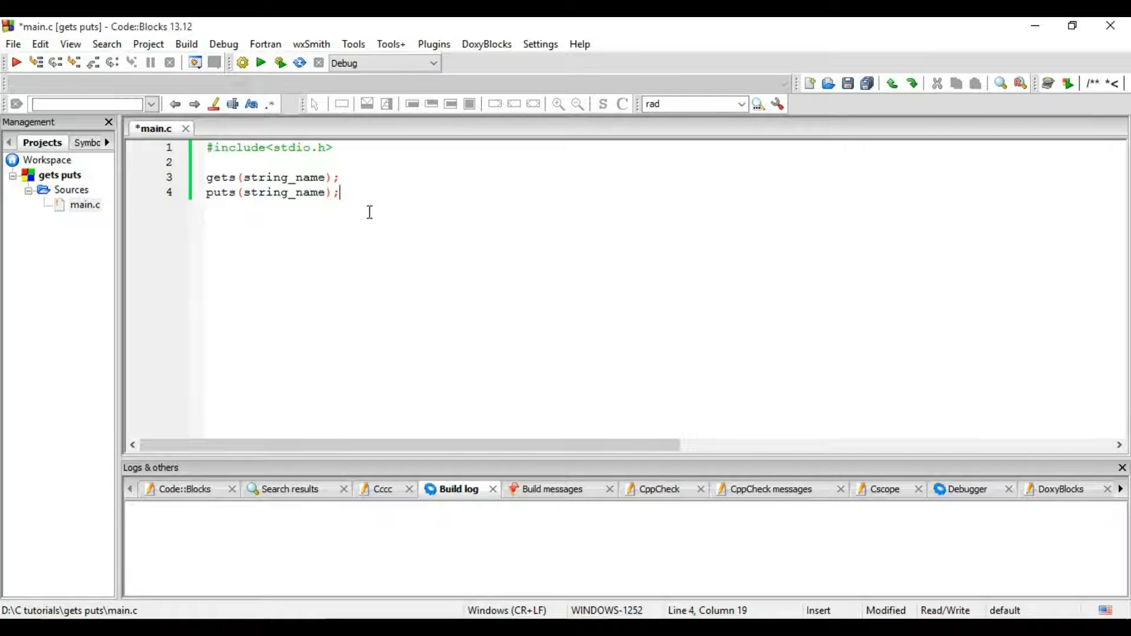
mouse_move(228, 200)
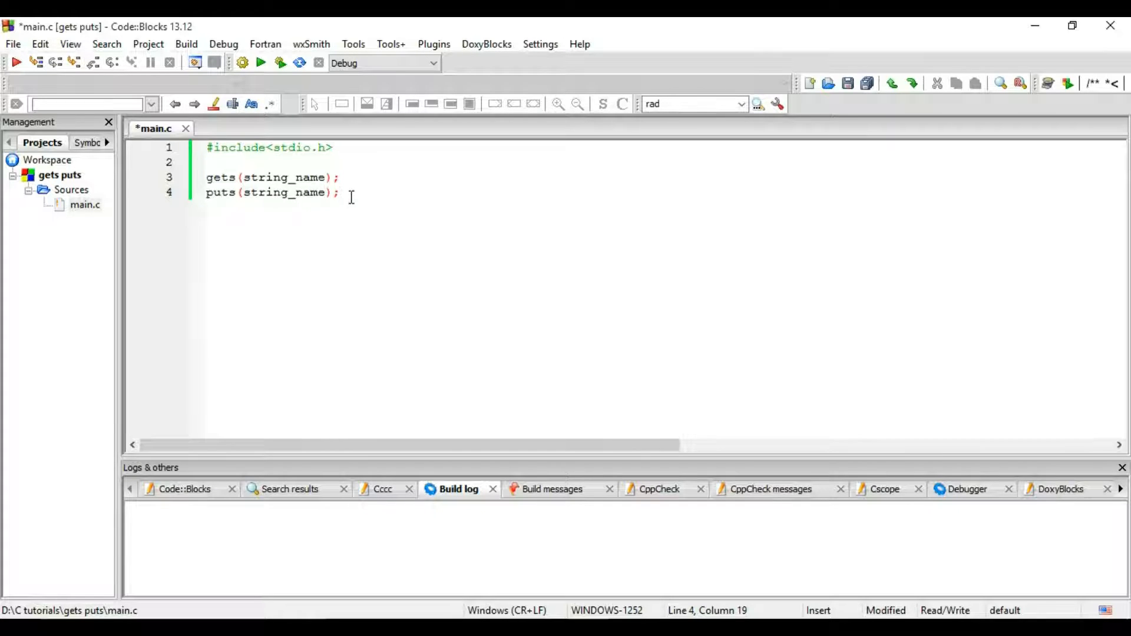
drag(339, 192, 206, 177)
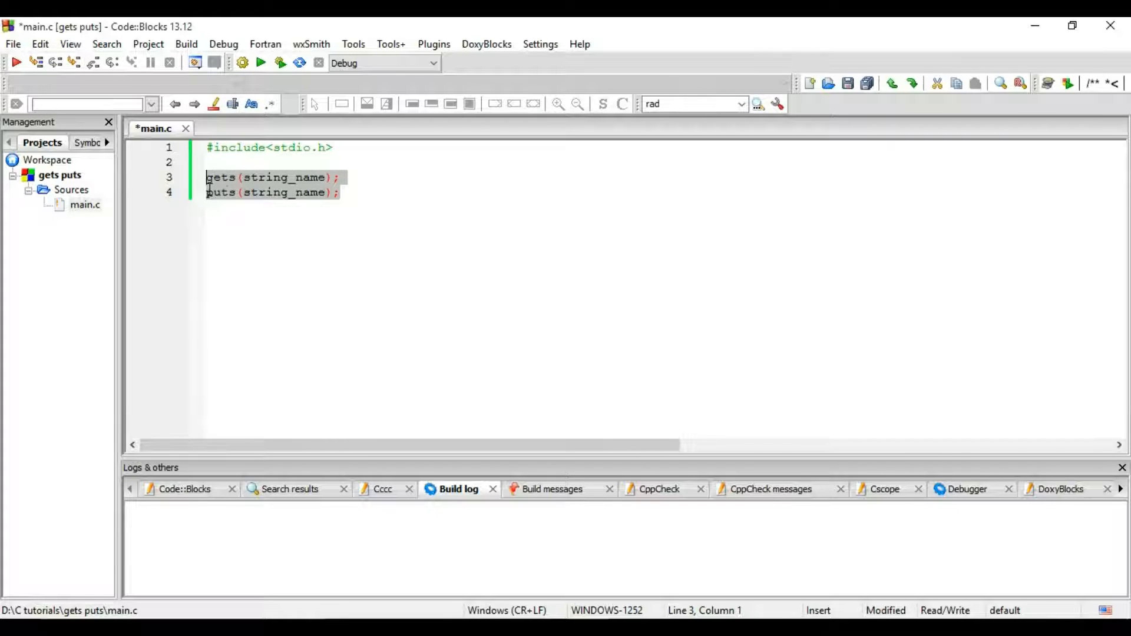
click(208, 162)
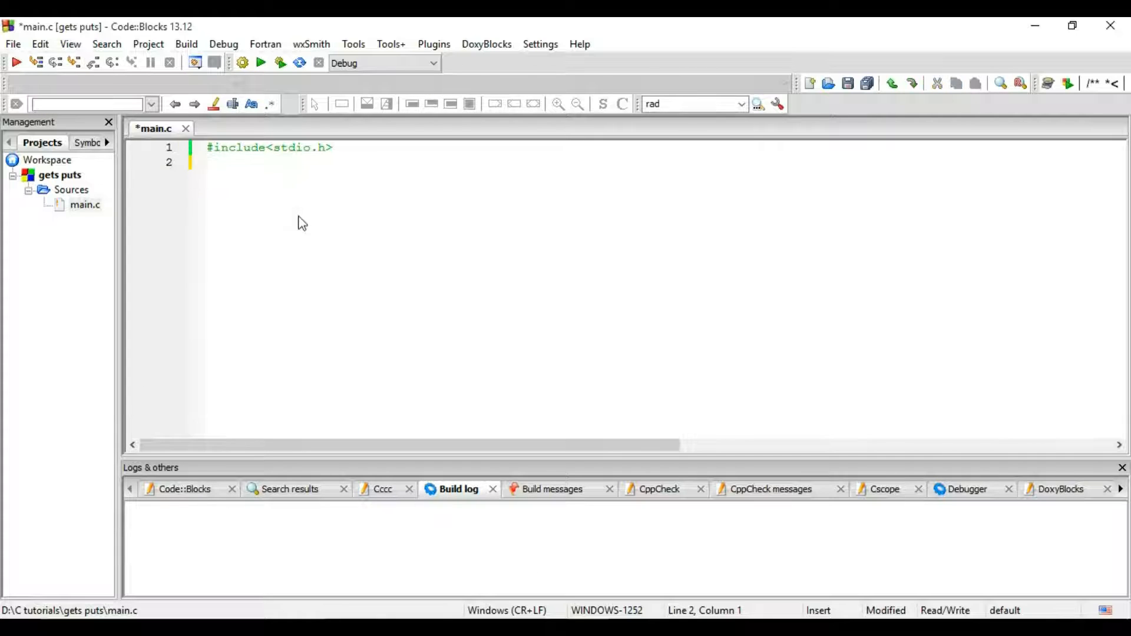
mouse_move(700, 362)
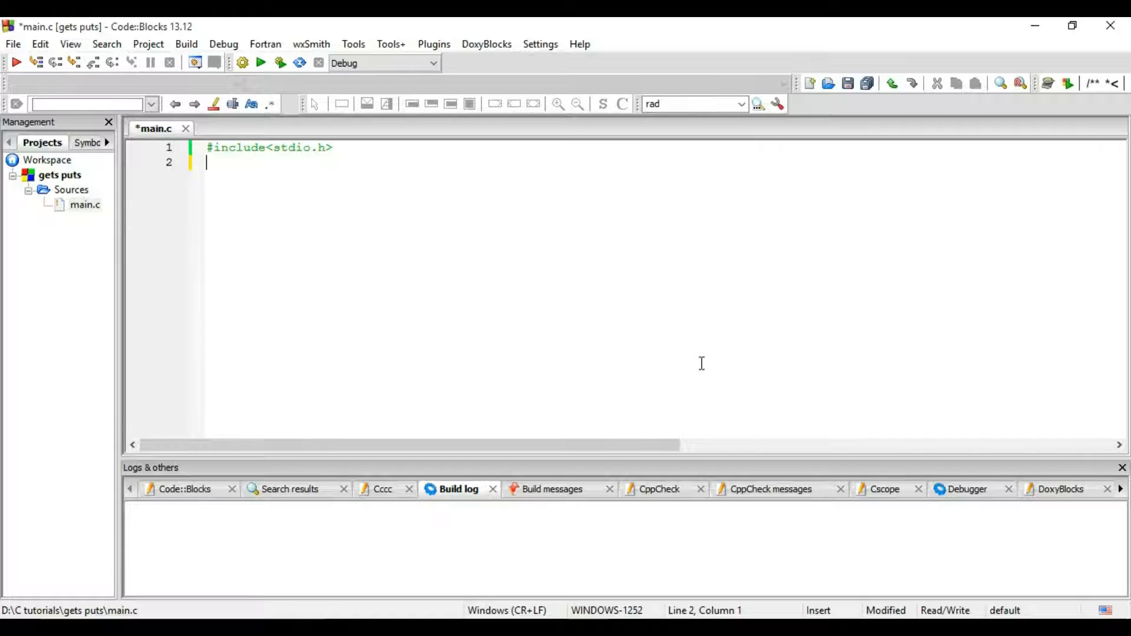
mouse_move(697, 364)
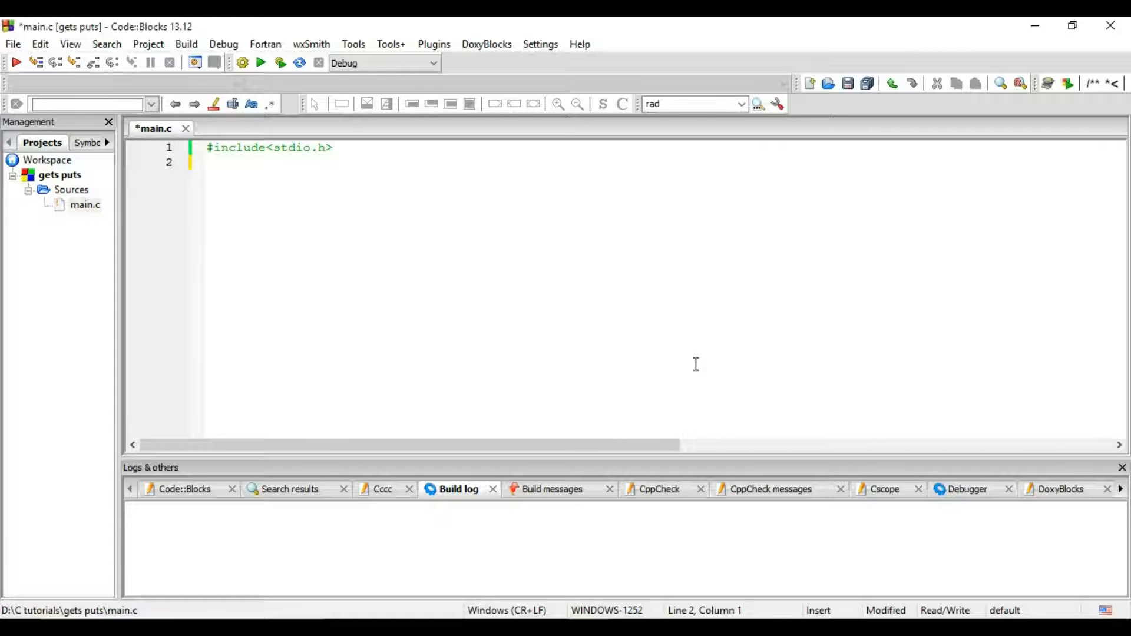
Step: Write main() declaring char anna[40] and printing the prompt 'Write Your string:'
text(main()
text({)
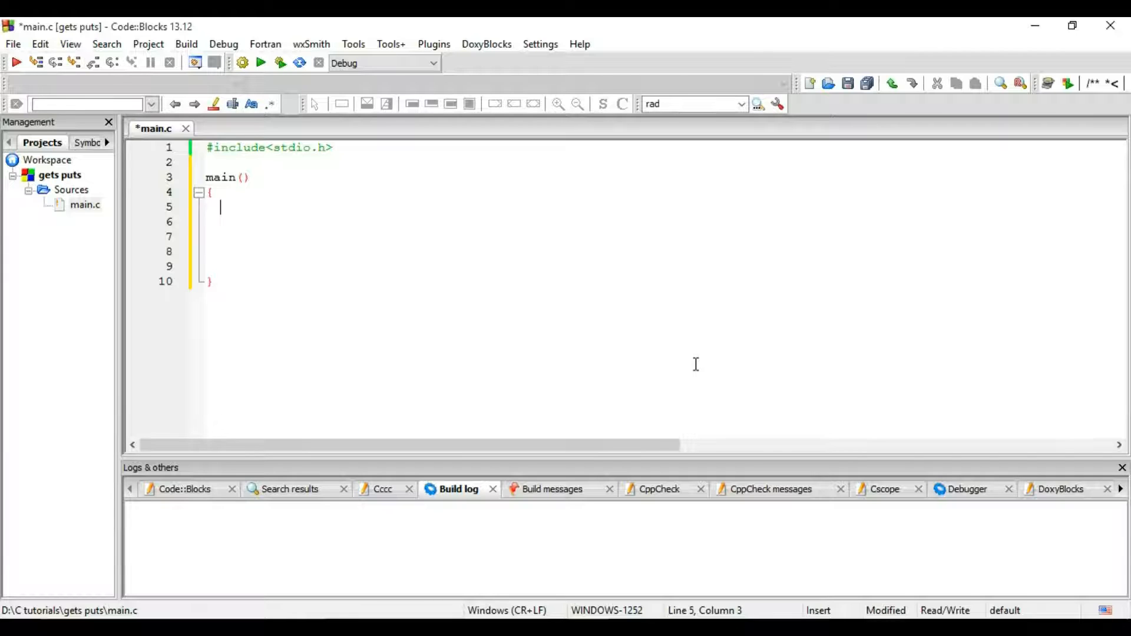
text(char)
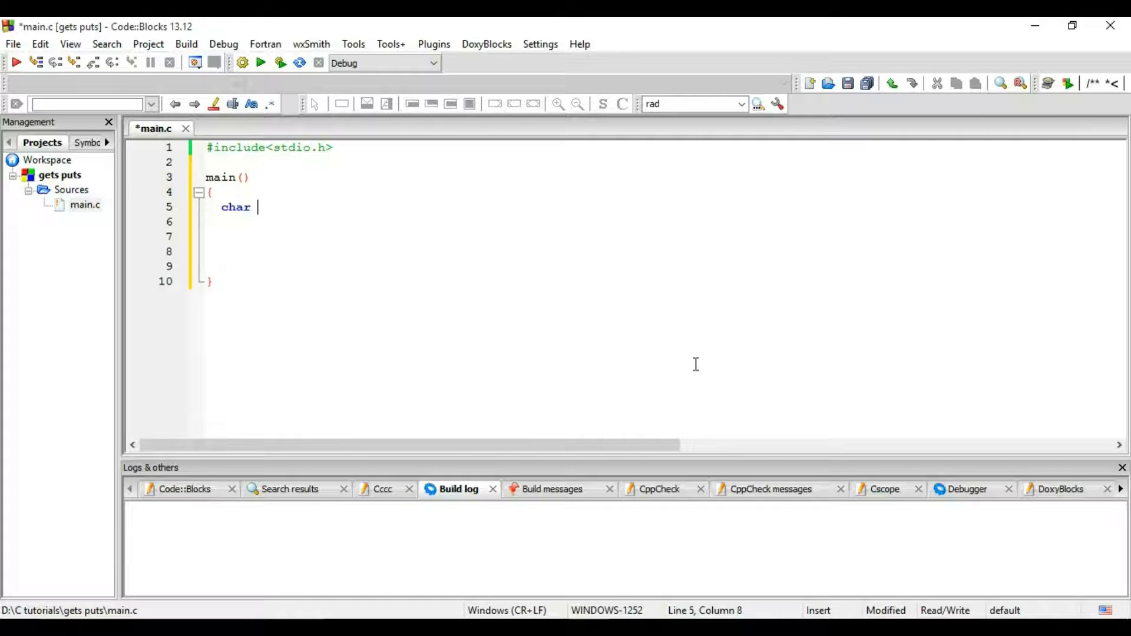
text(ann)
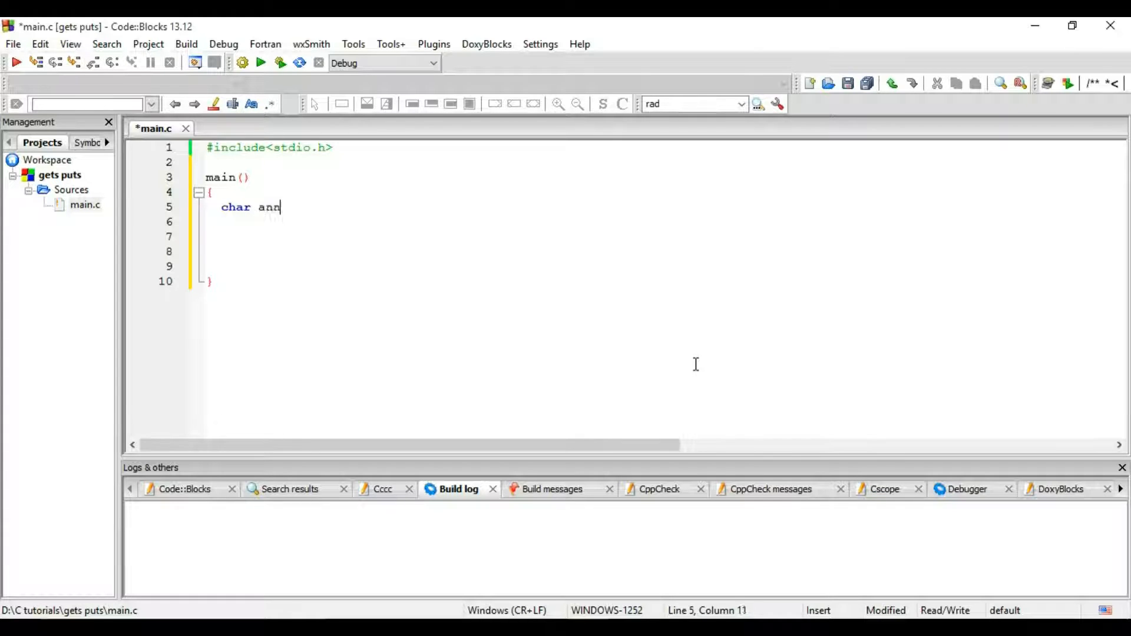
text(a[4])
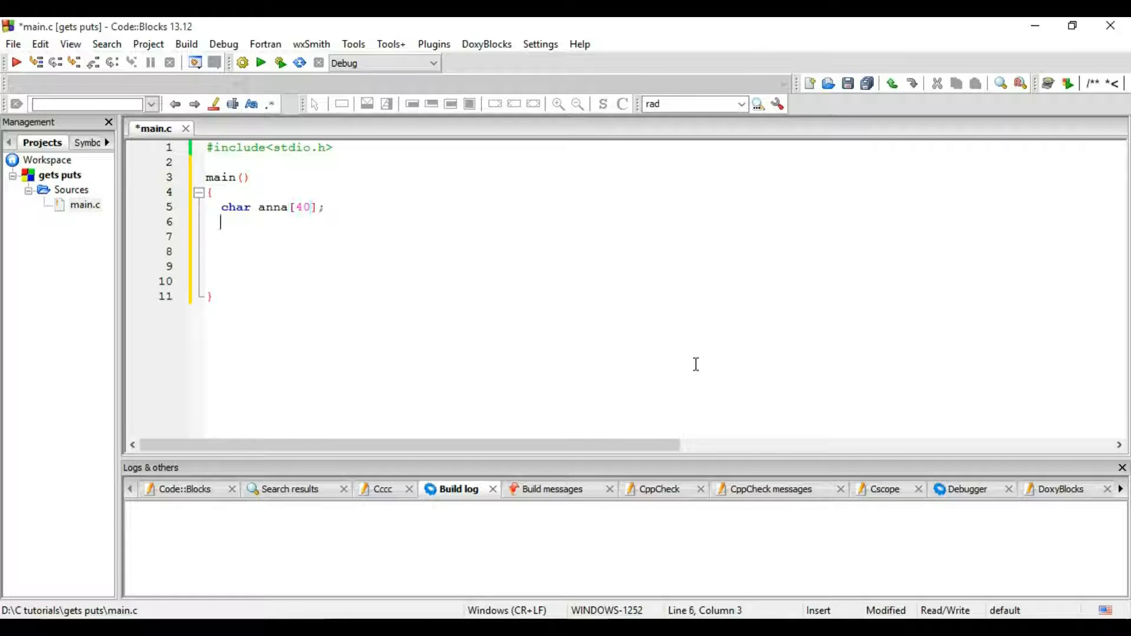
text(printf("W");)
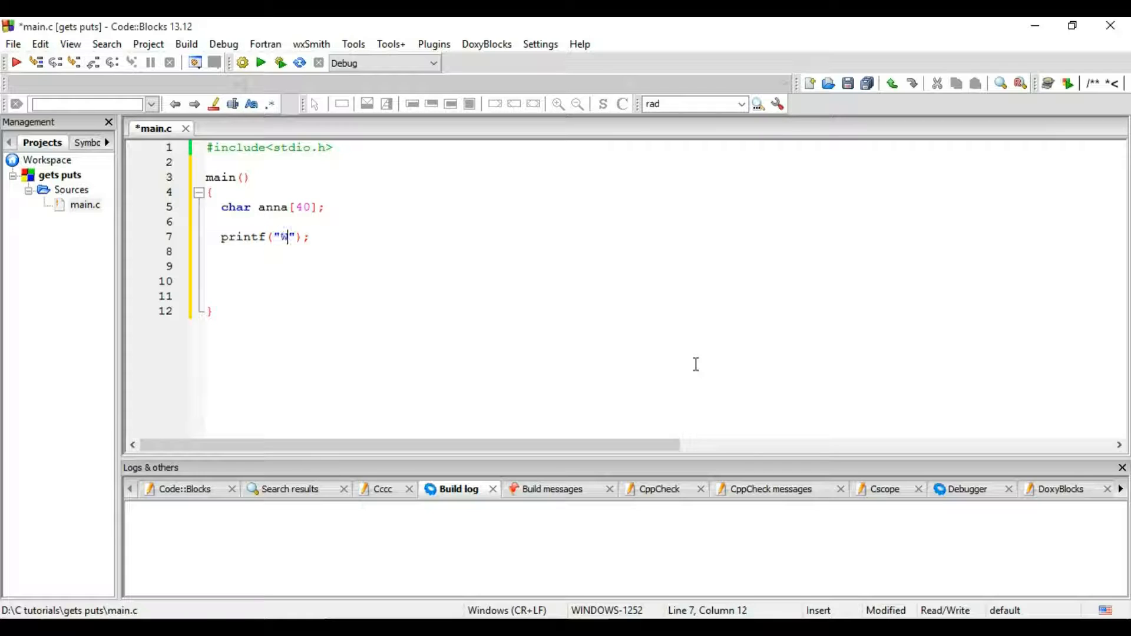
text(rite Your s)
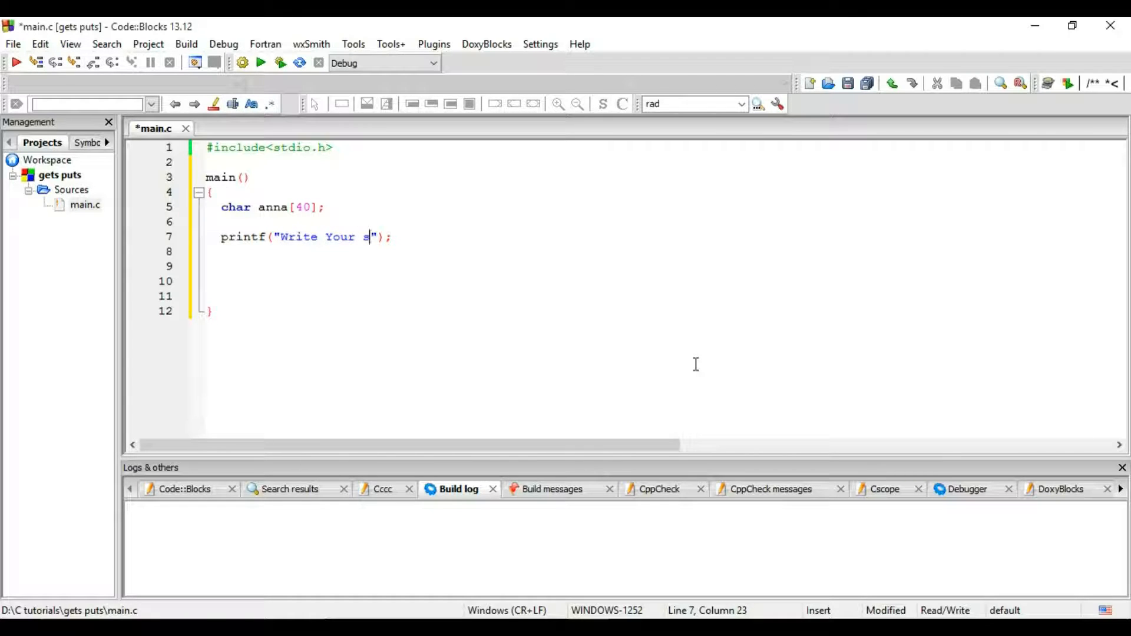
text(tring:)
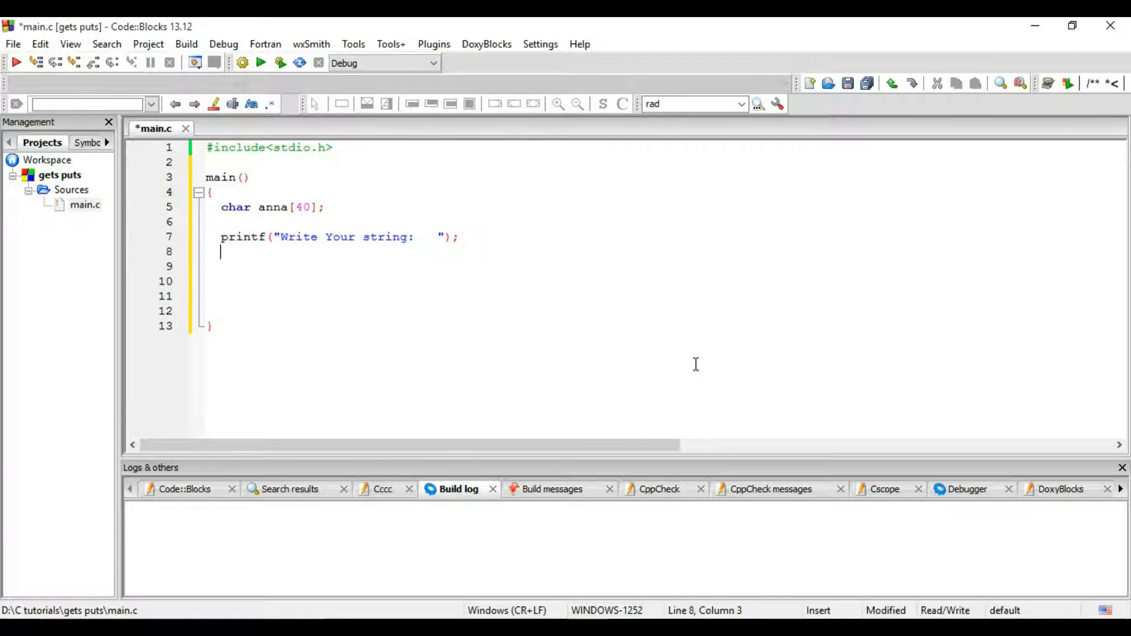
text(scanf()
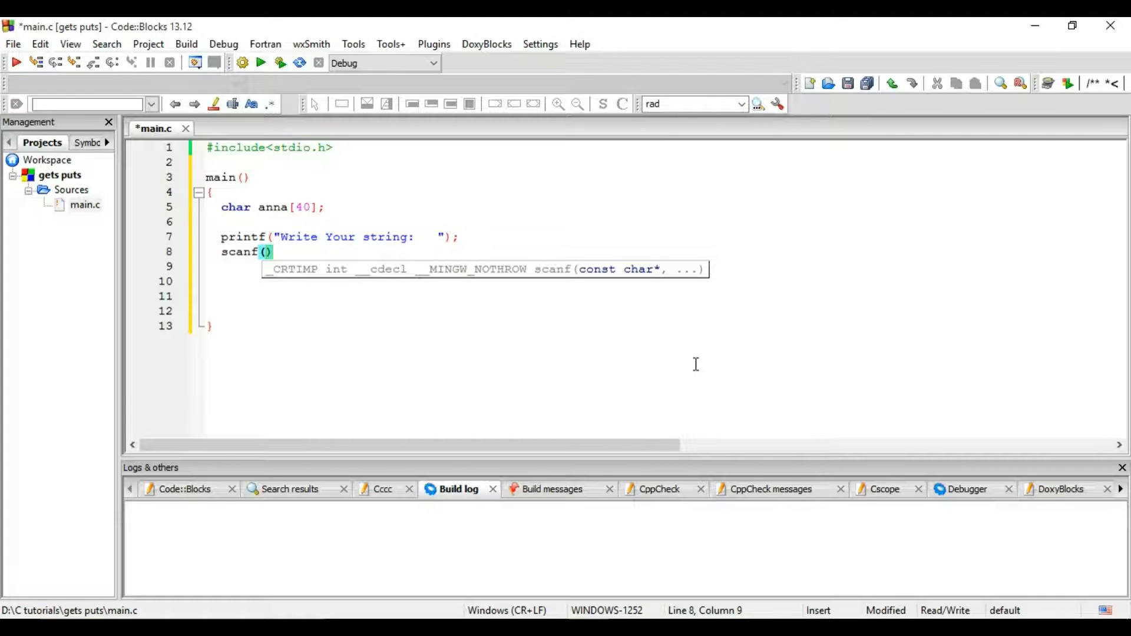
Step: Complete the scanf("%s",anna); call to read a word into anna
text(")
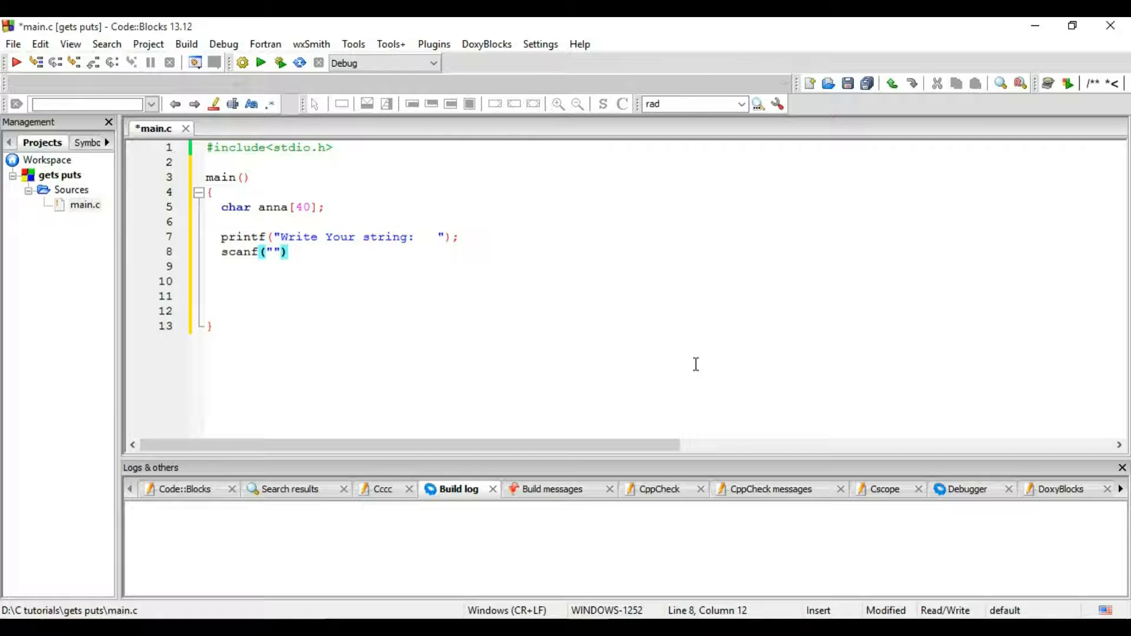
text(;)
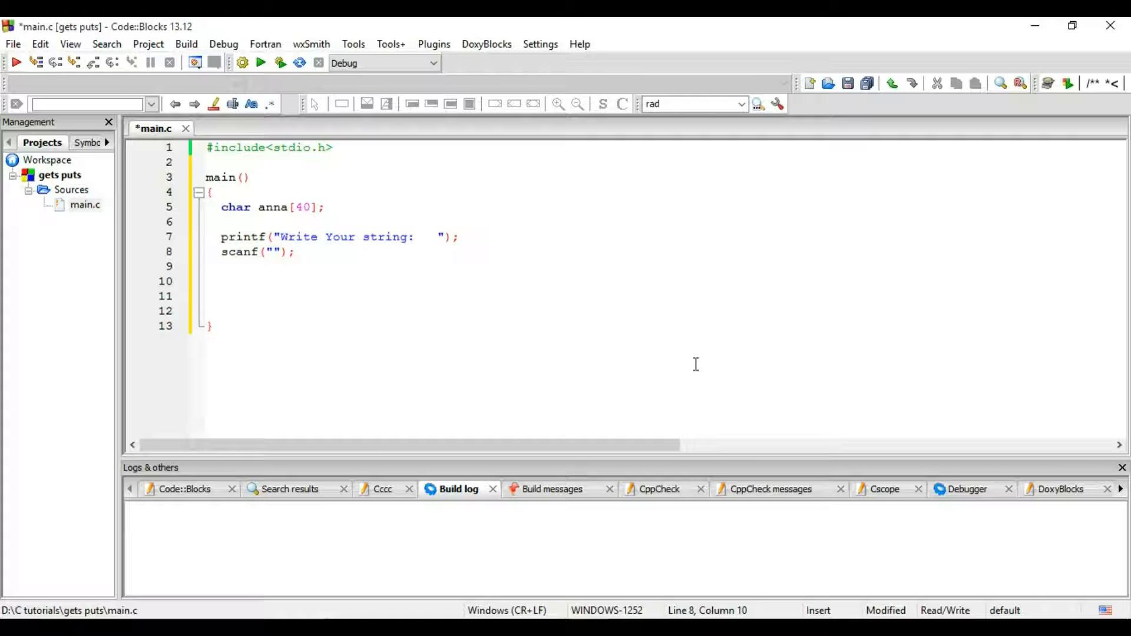
text(%s)
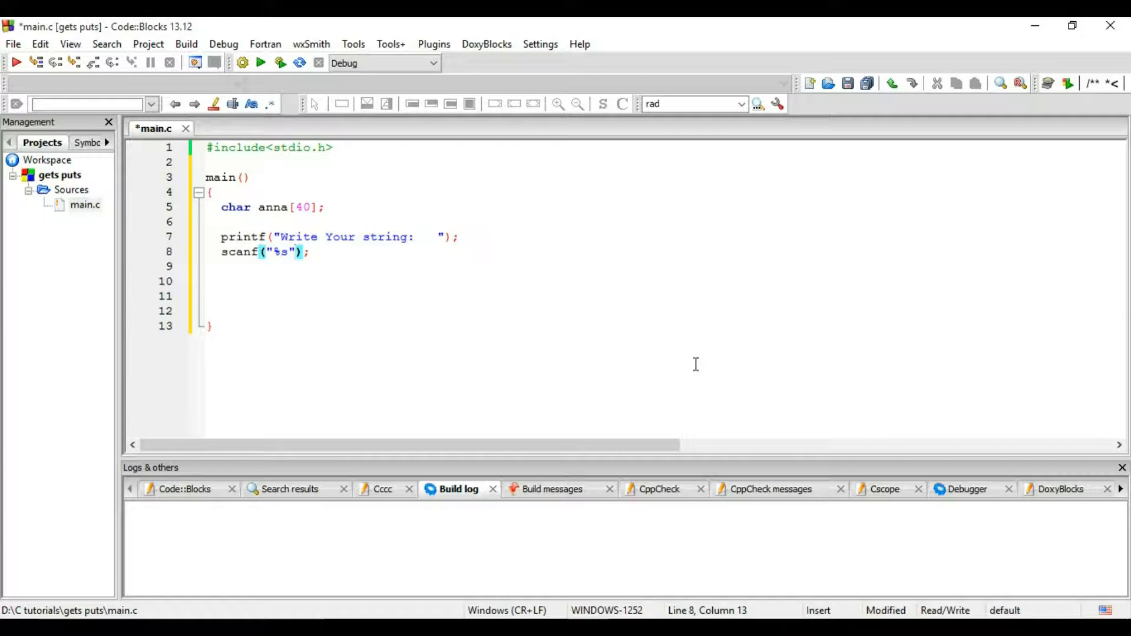
text(,anna)
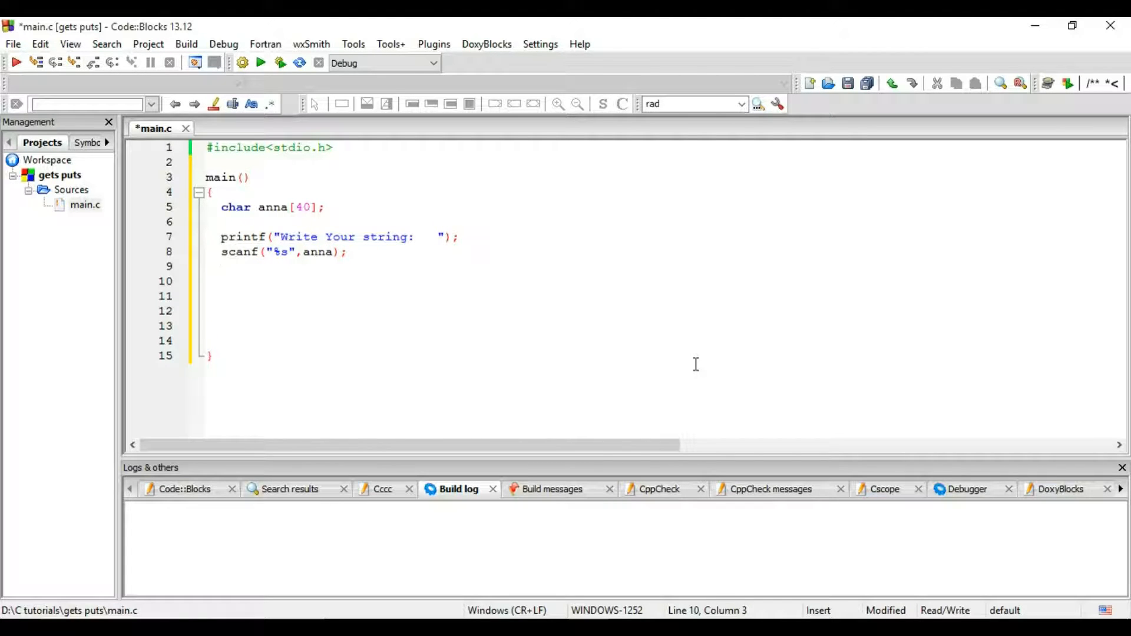
Step: Add printf("%s",anna); and return 0; to the end of main
text(prin)
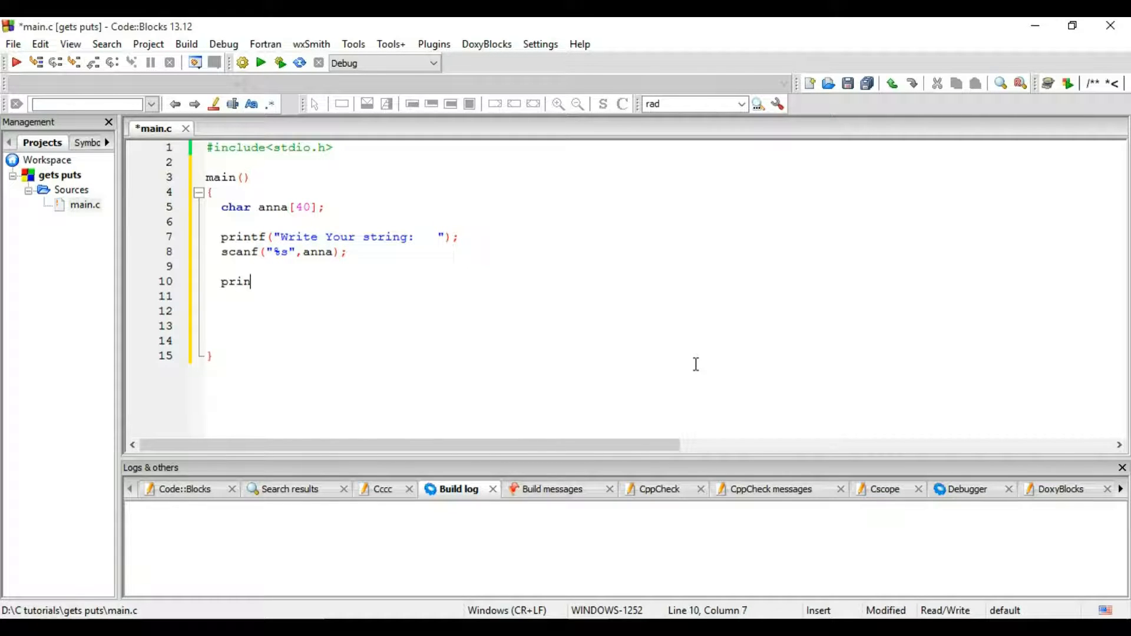
text(tf()
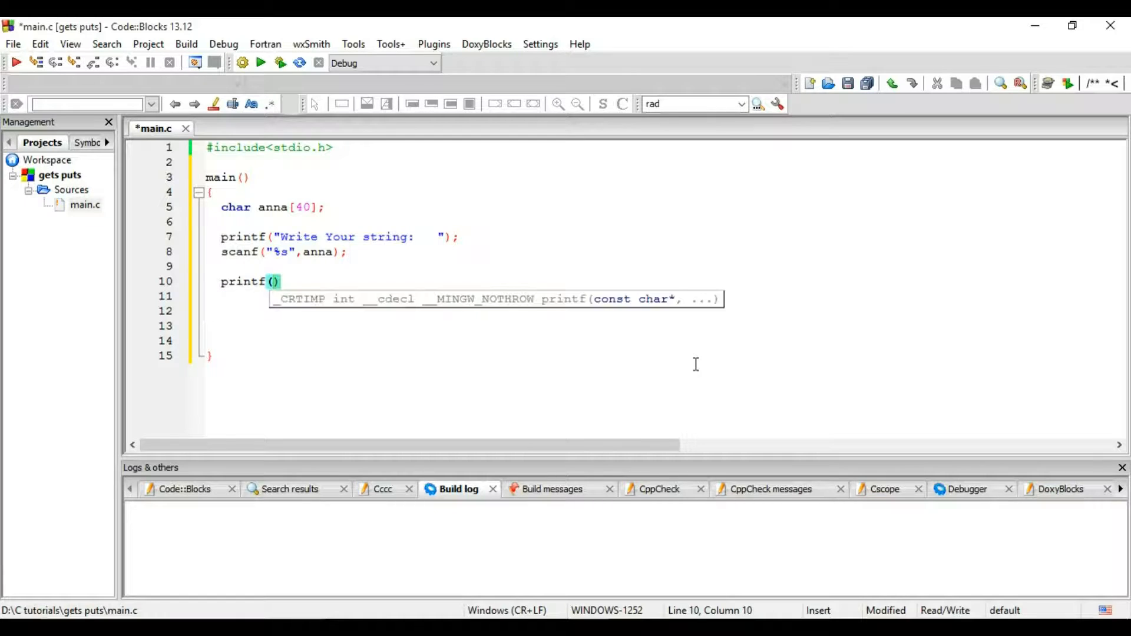
text("")
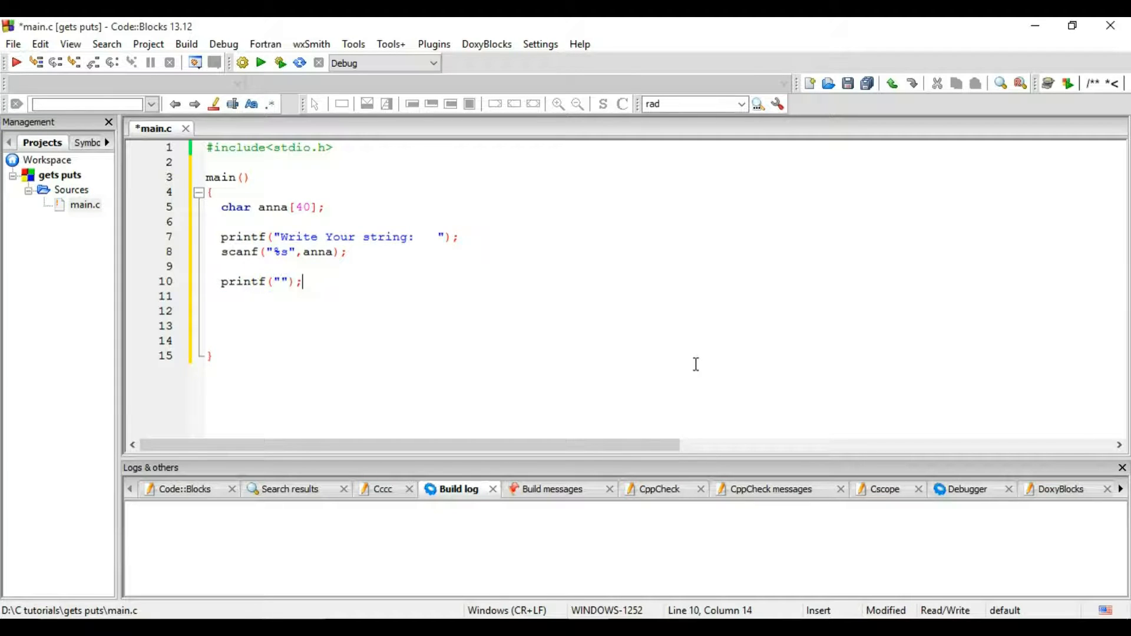
text(%s)
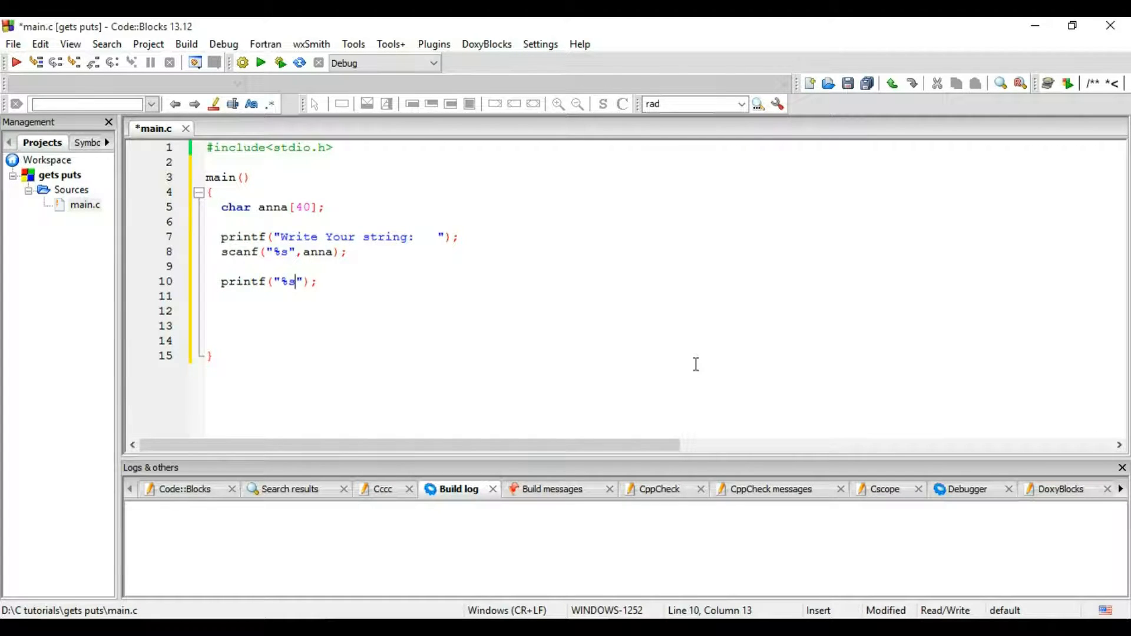
text(,anna)
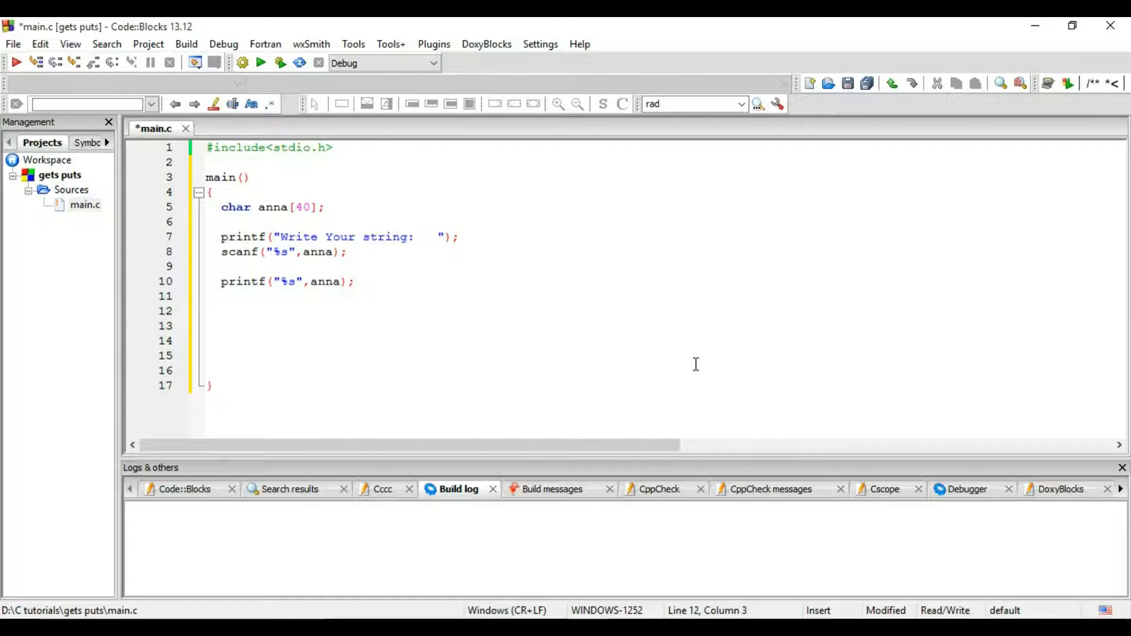
text(retur)
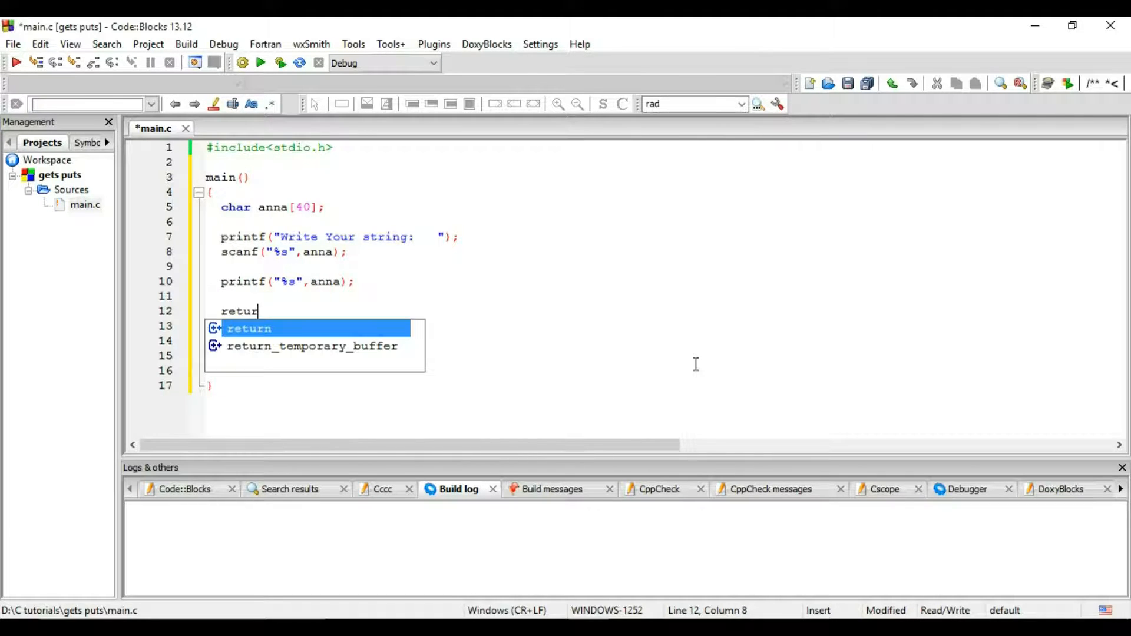
text(n 0;)
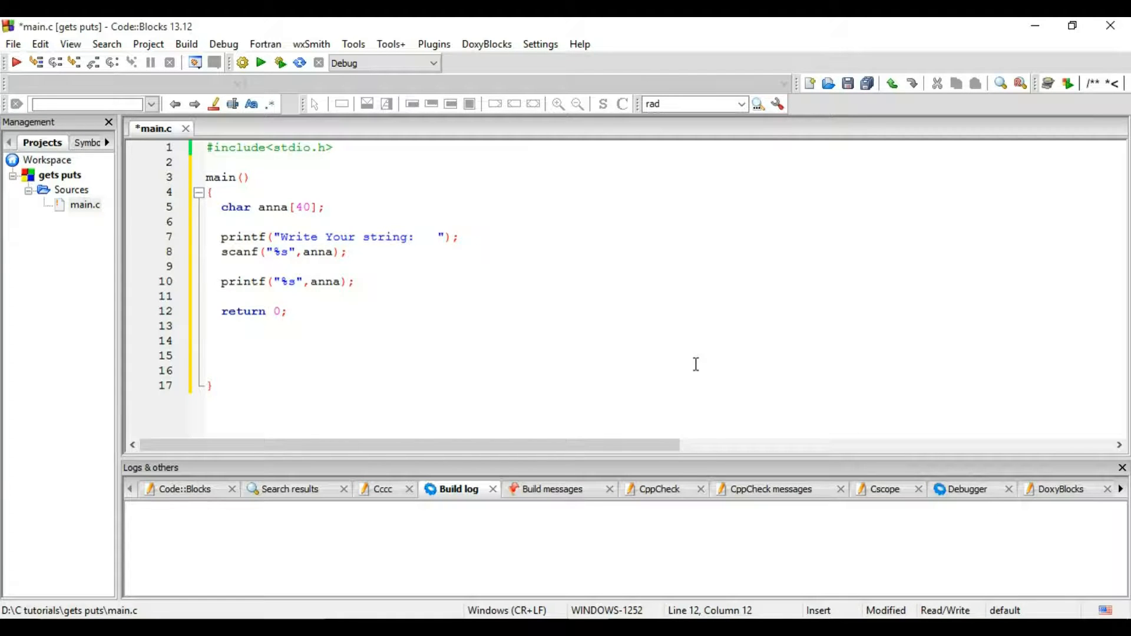
Step: Build and run the scanf version with a two-word input, echoing only 'zack'
click(279, 62)
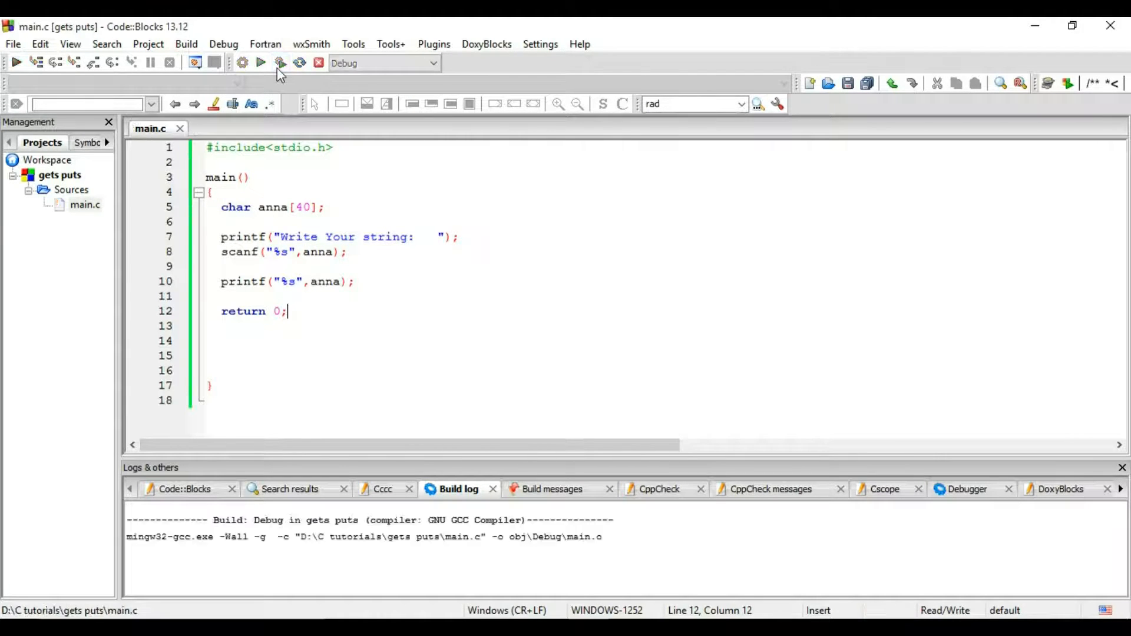
click(261, 62)
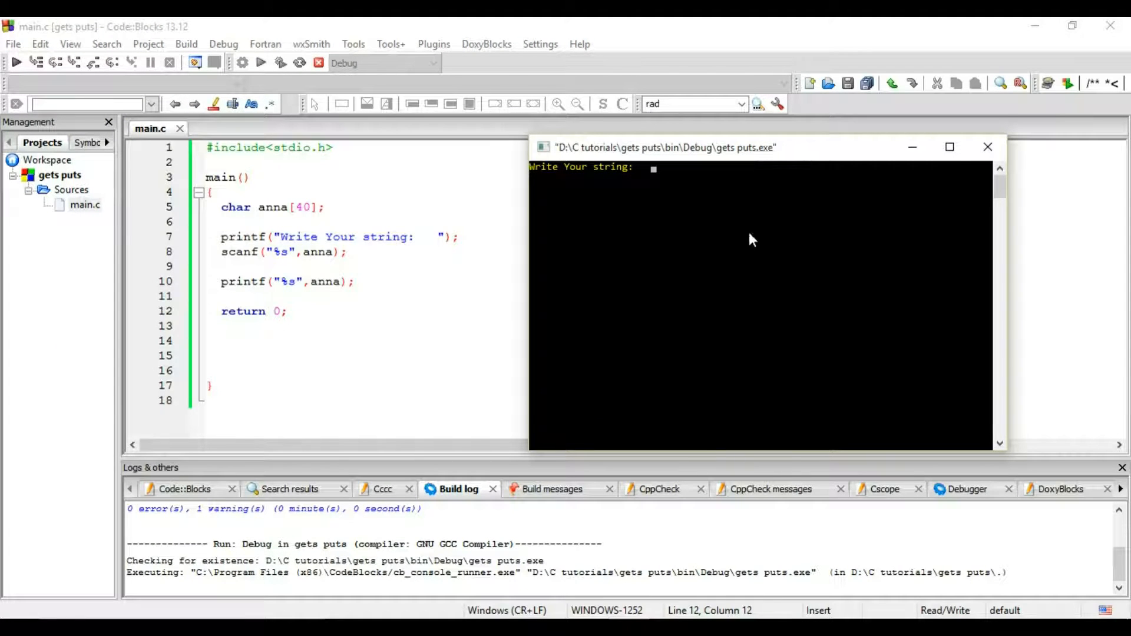
text(zackan)
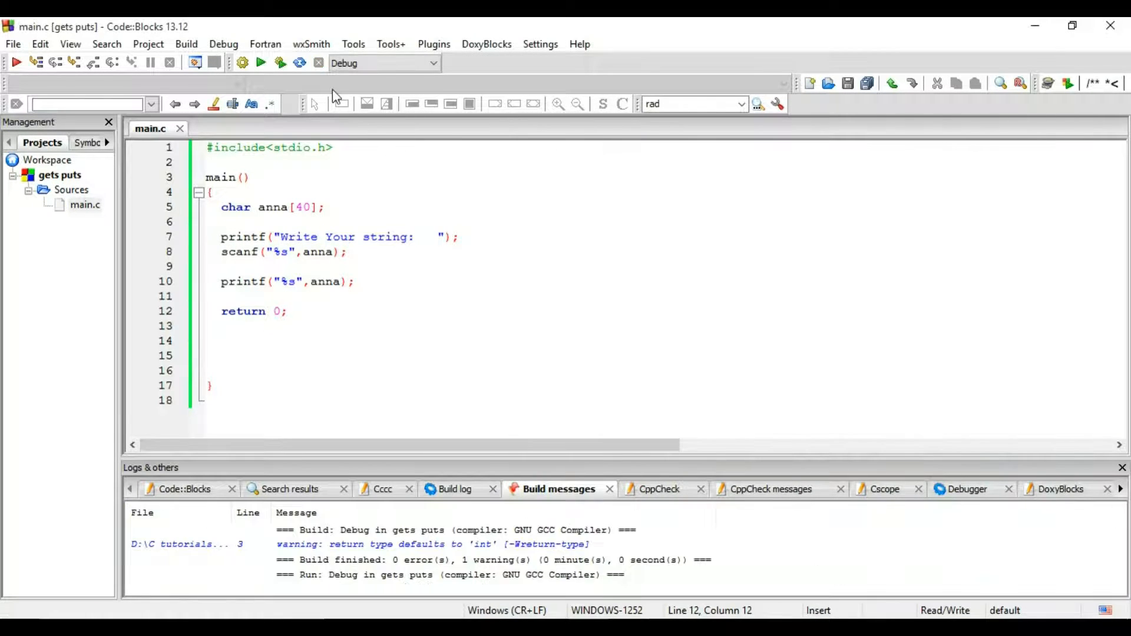
click(261, 62)
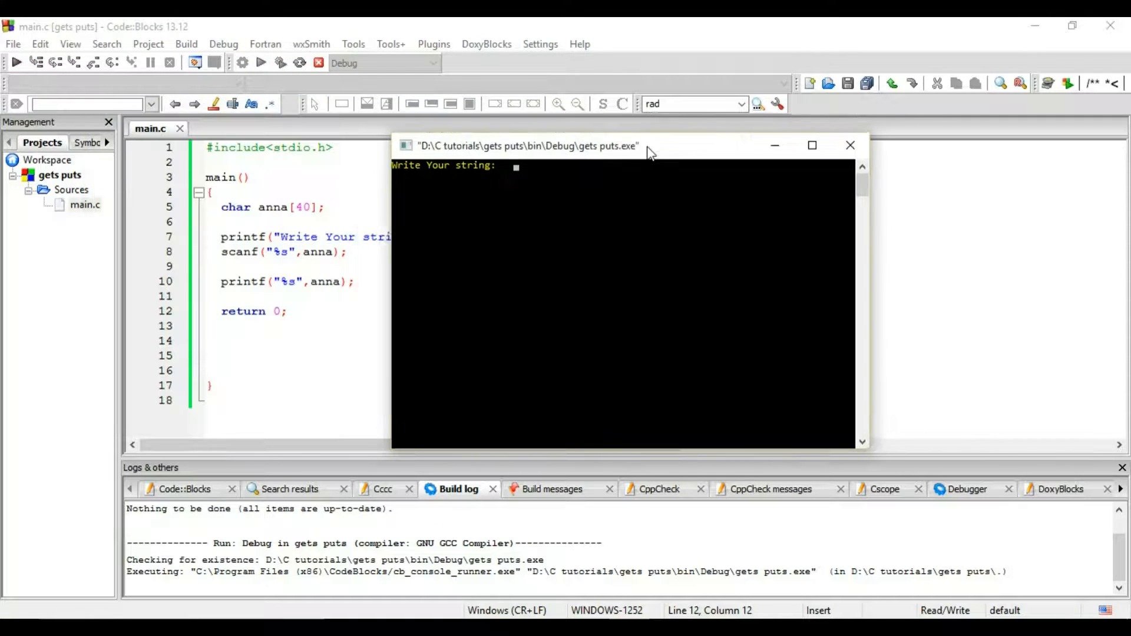
text(zavc)
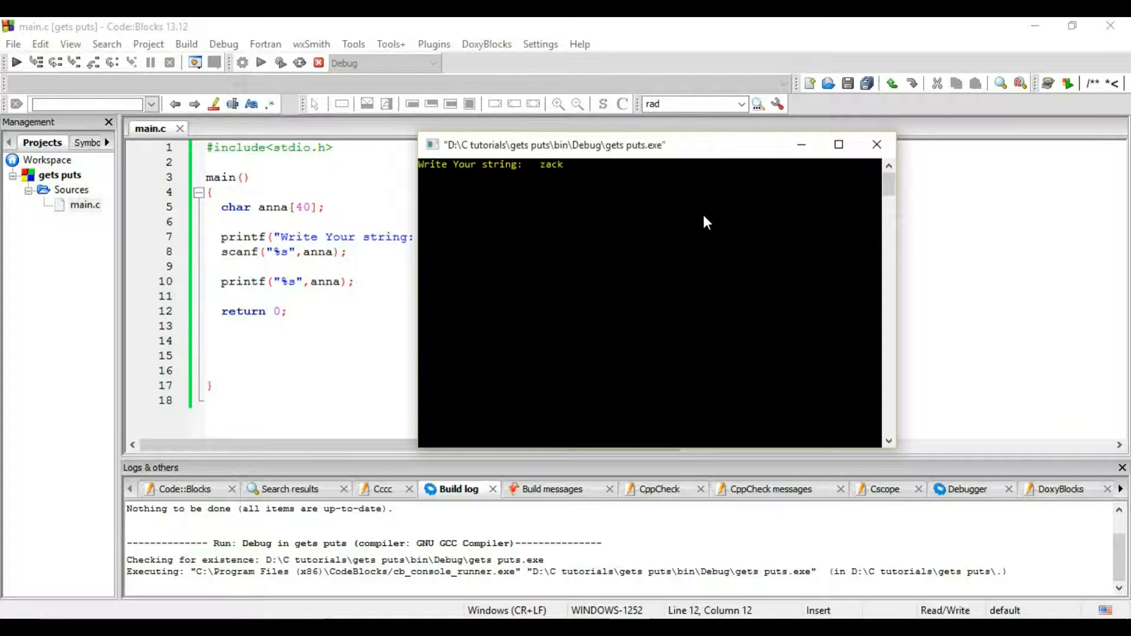
text(anna)
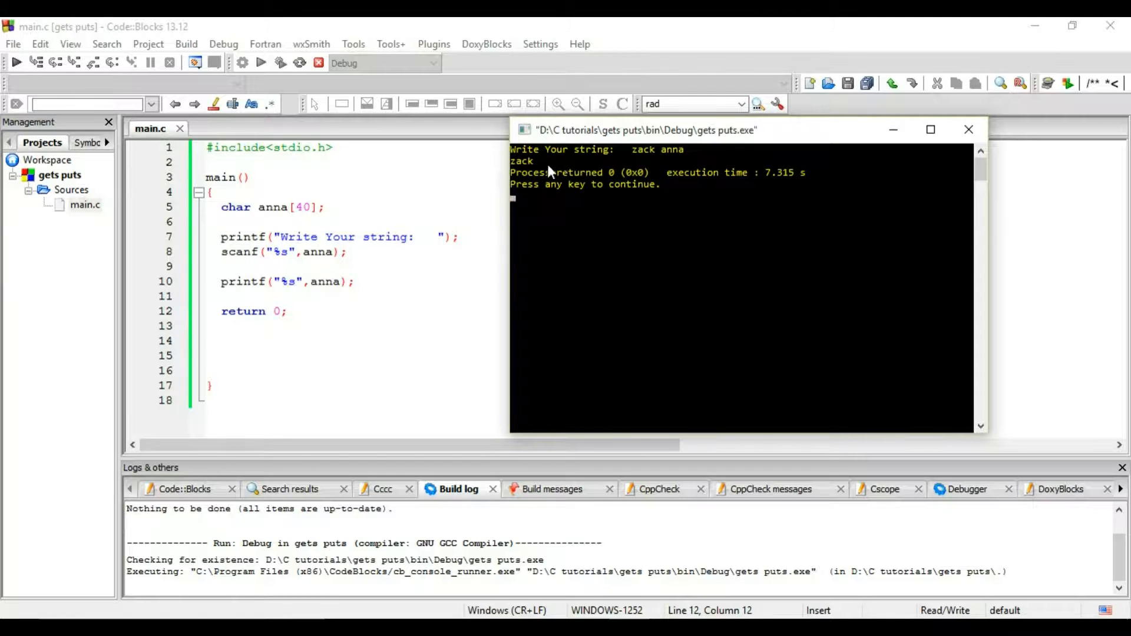
mouse_move(564, 173)
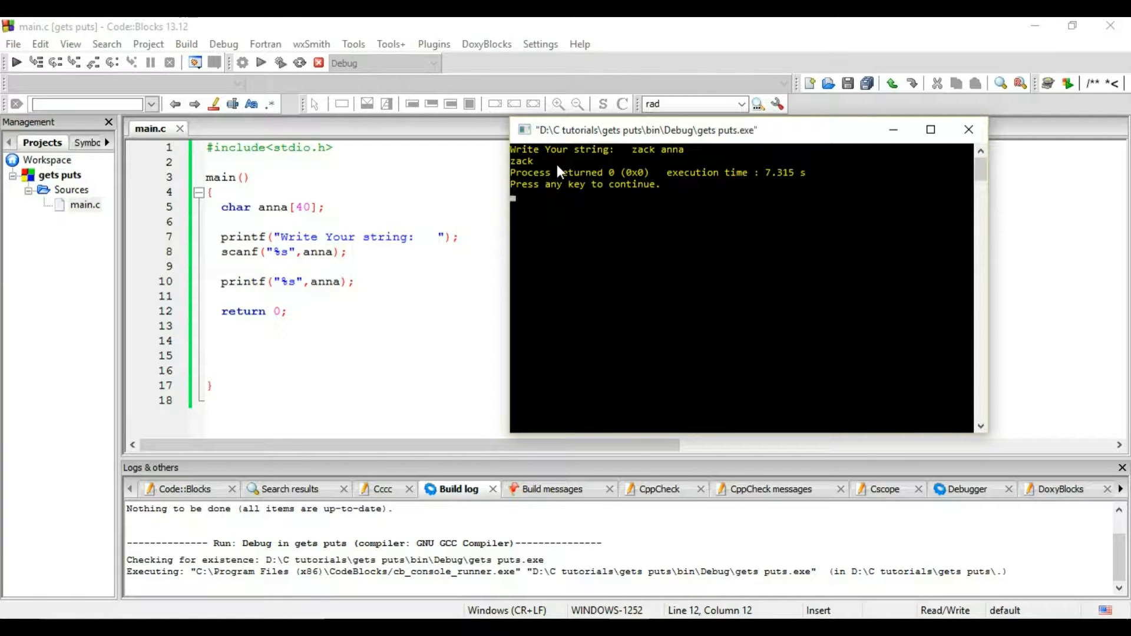
mouse_move(659, 160)
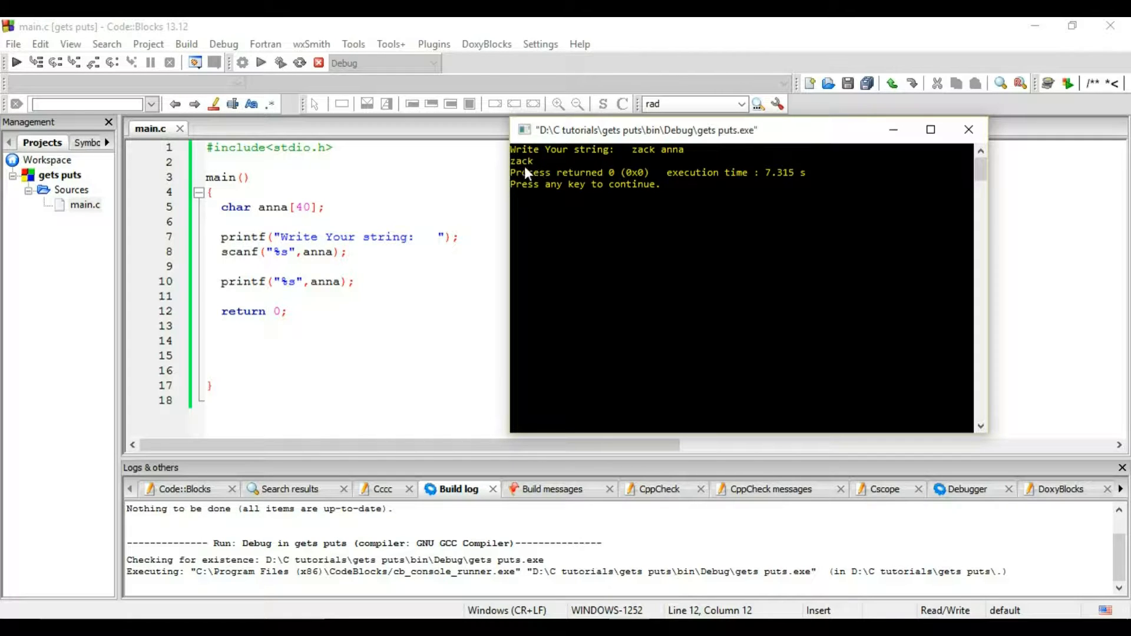
mouse_move(659, 161)
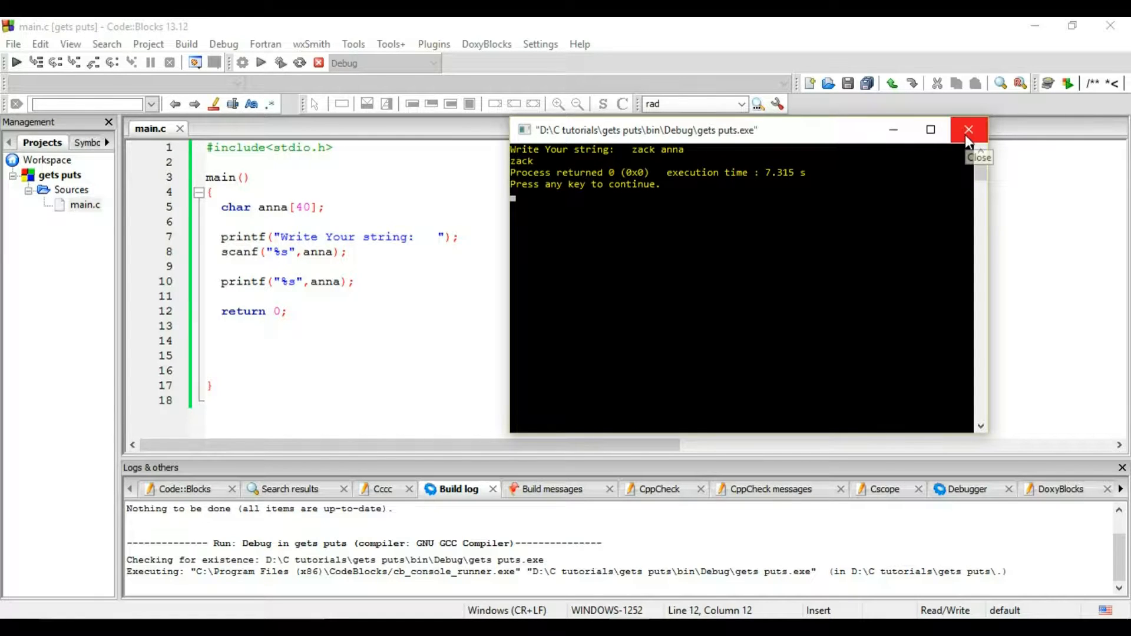
mouse_move(650, 159)
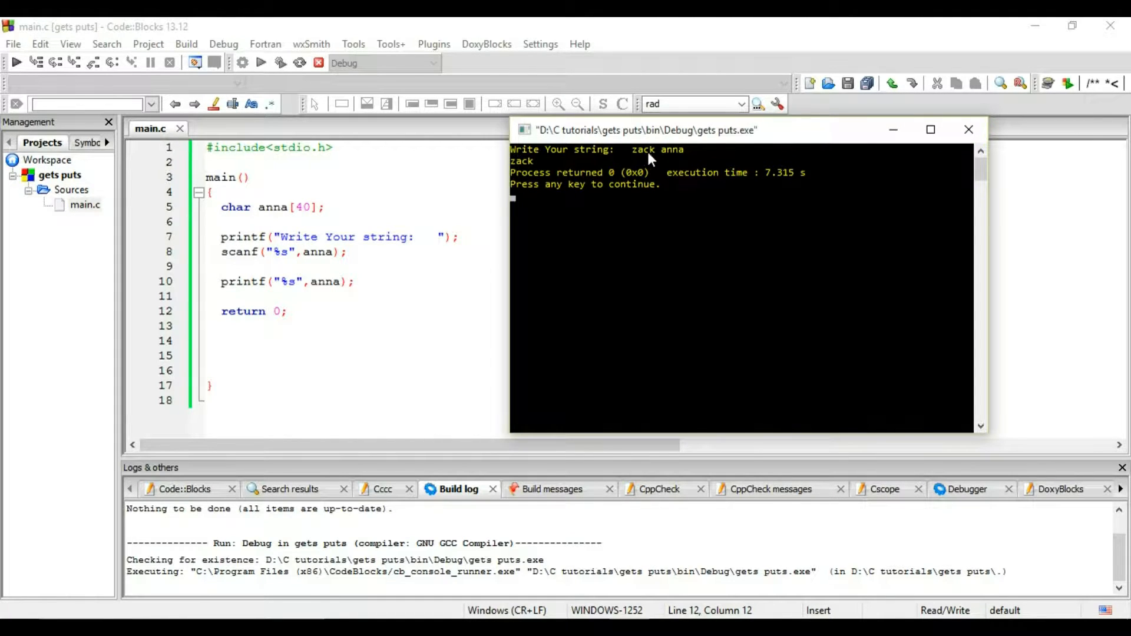
mouse_move(870, 139)
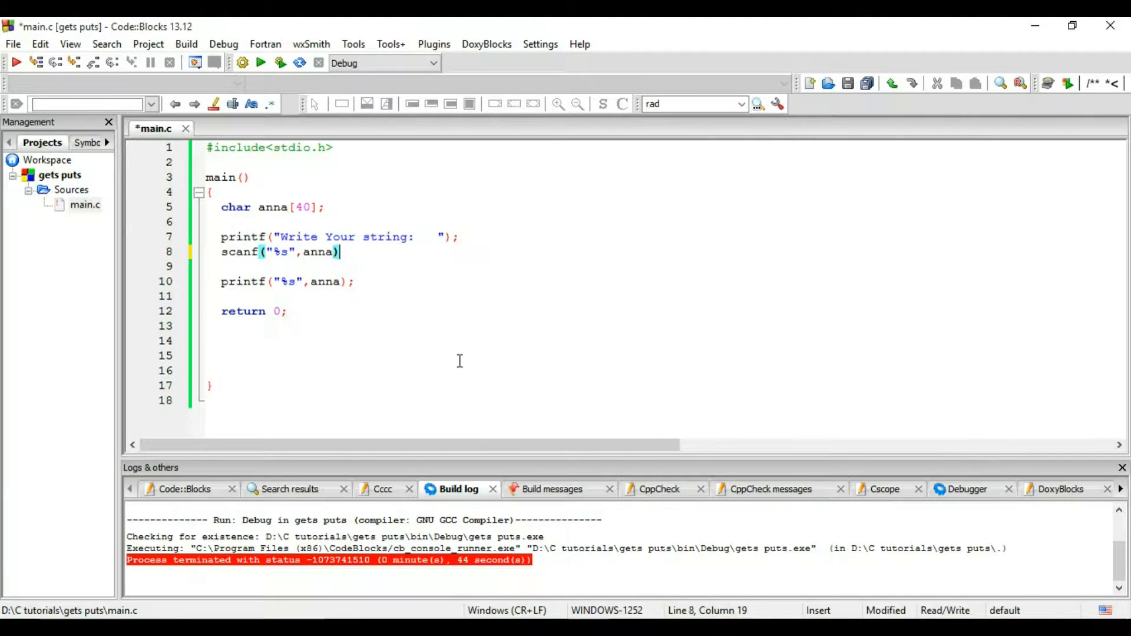
Step: Replace the scanf line with gets(anna); using the gets autocomplete suggestion
key(BackSpace)
text(gets)
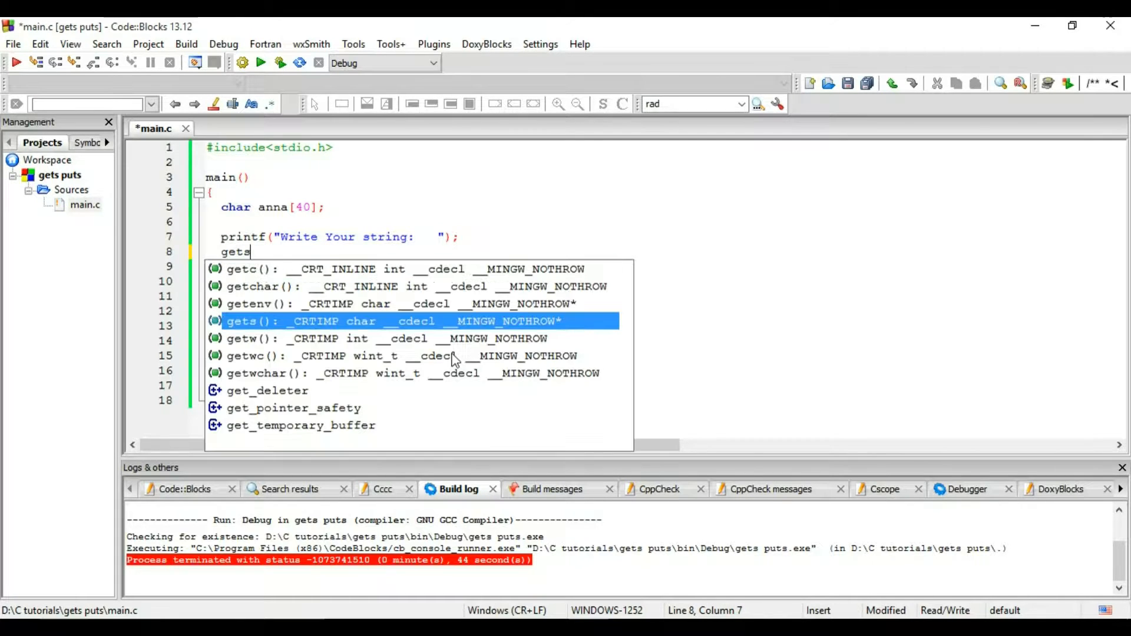
click(243, 321)
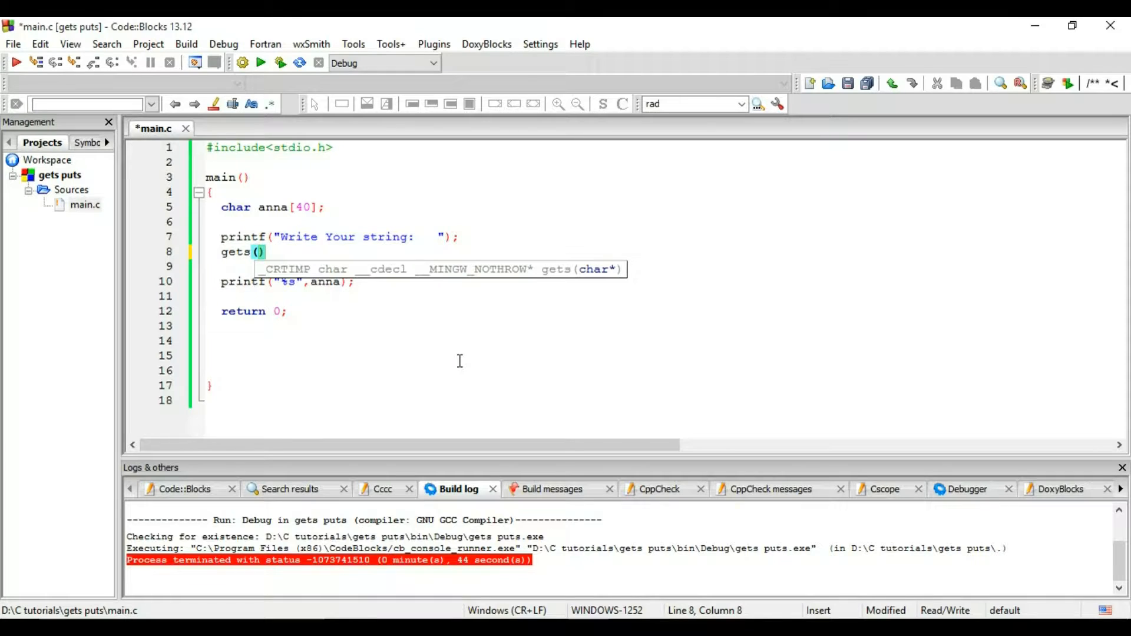
text(ann)
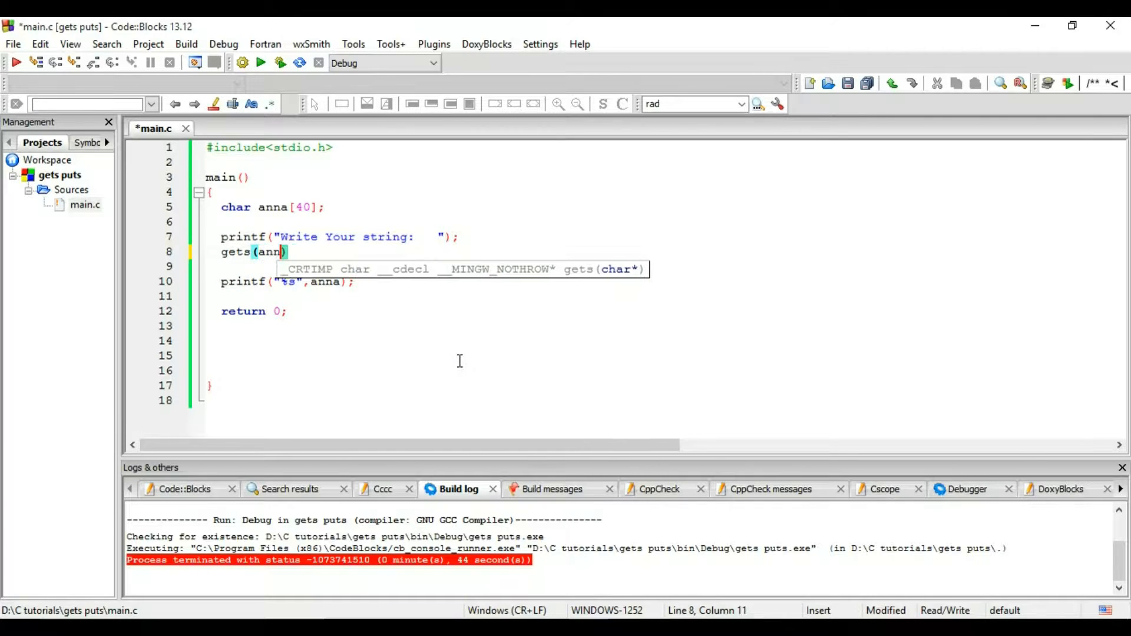
text(a)
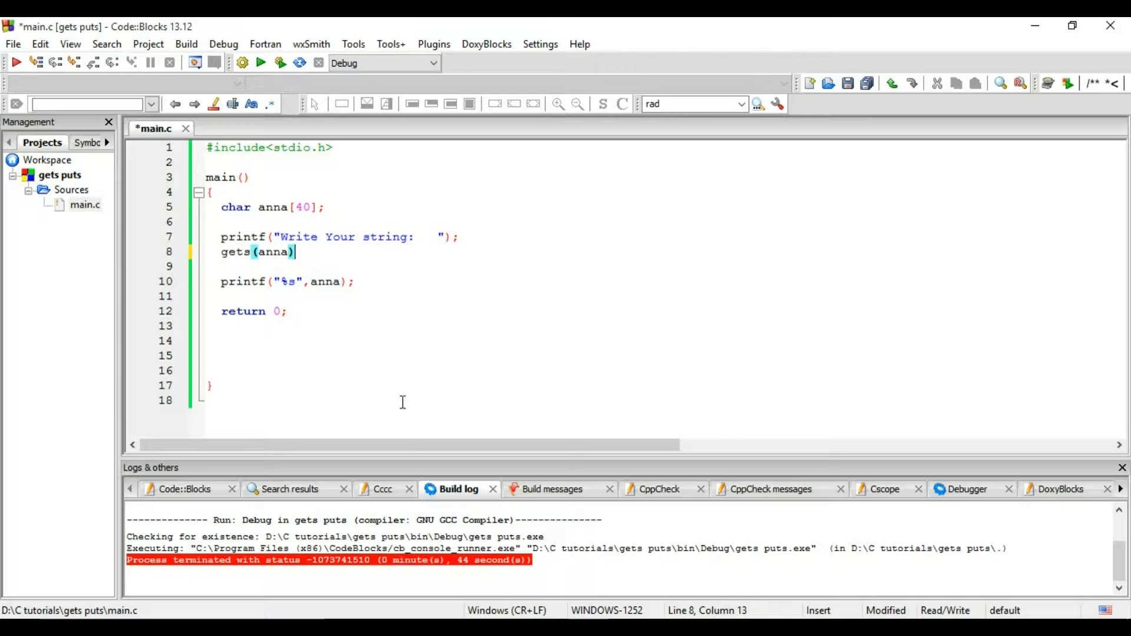
text(;)
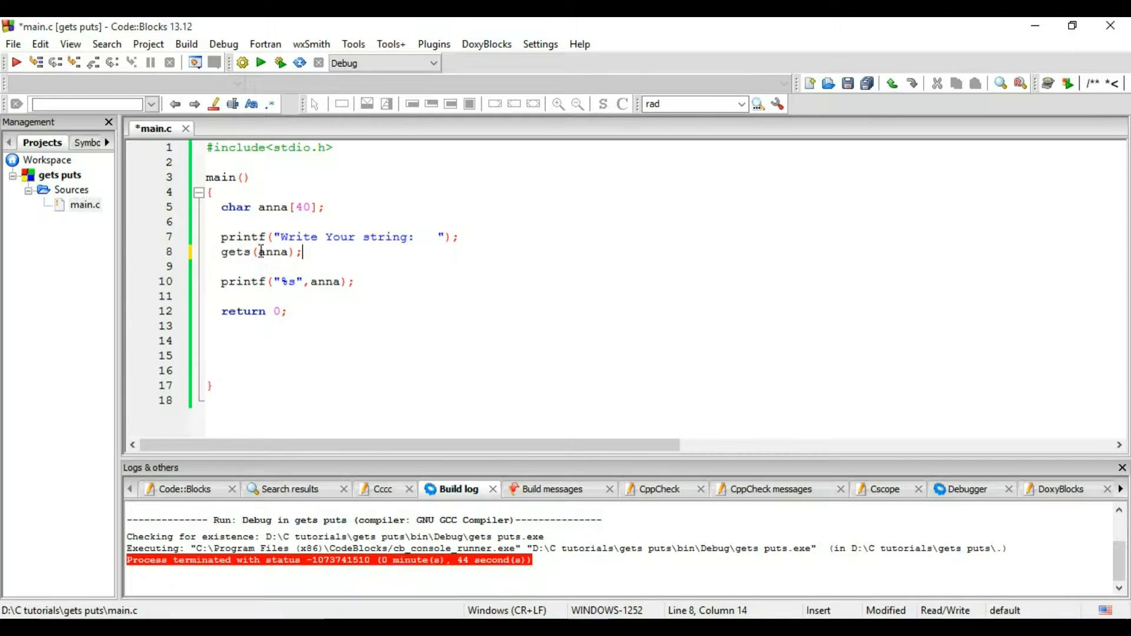
mouse_move(277, 62)
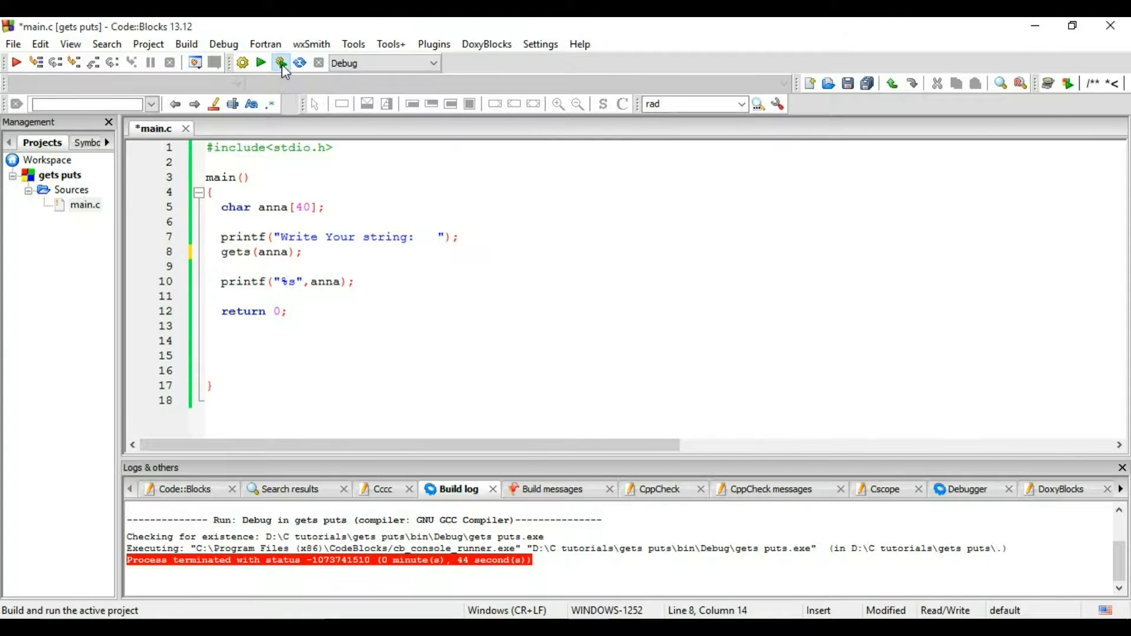
Step: Build and run the gets version, enter 'zack anna', then close the console
click(278, 63)
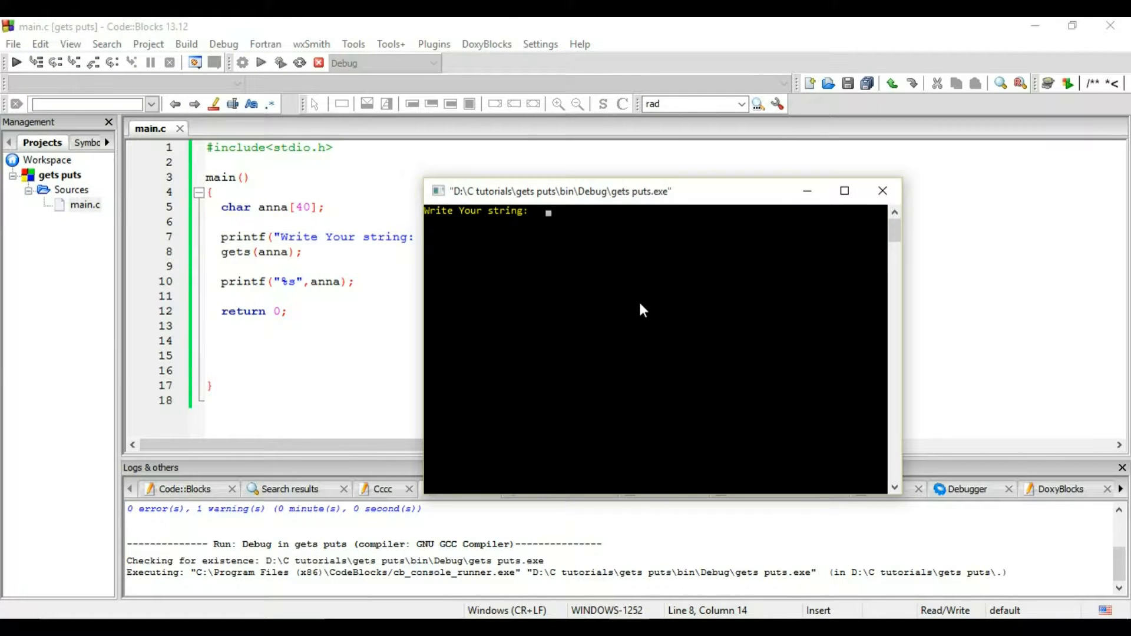
text(z)
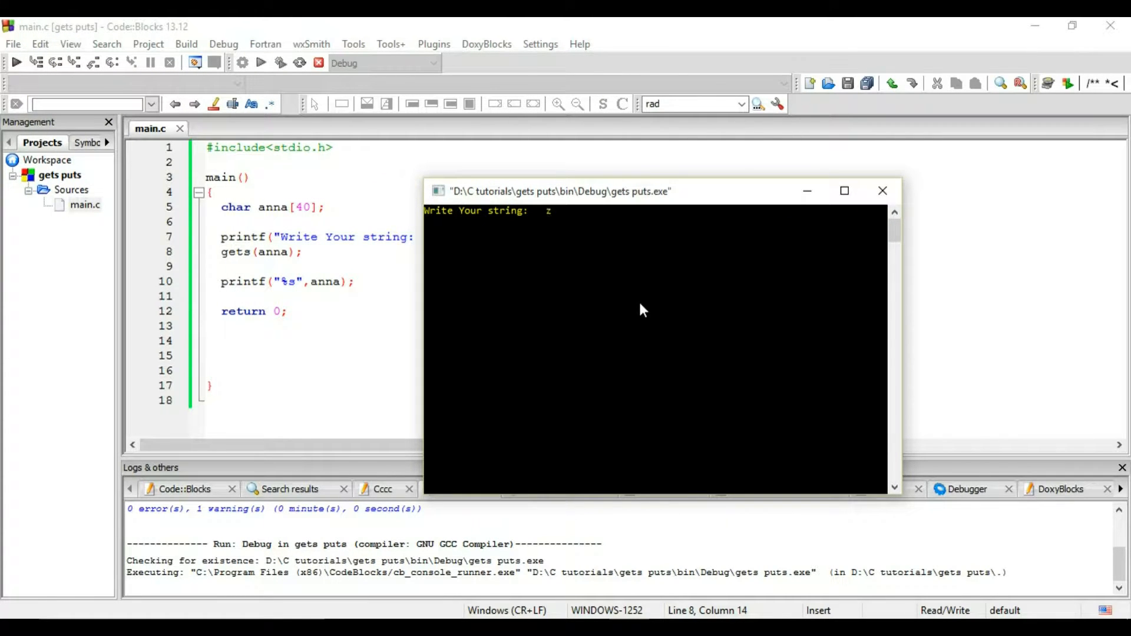
text(ack ann)
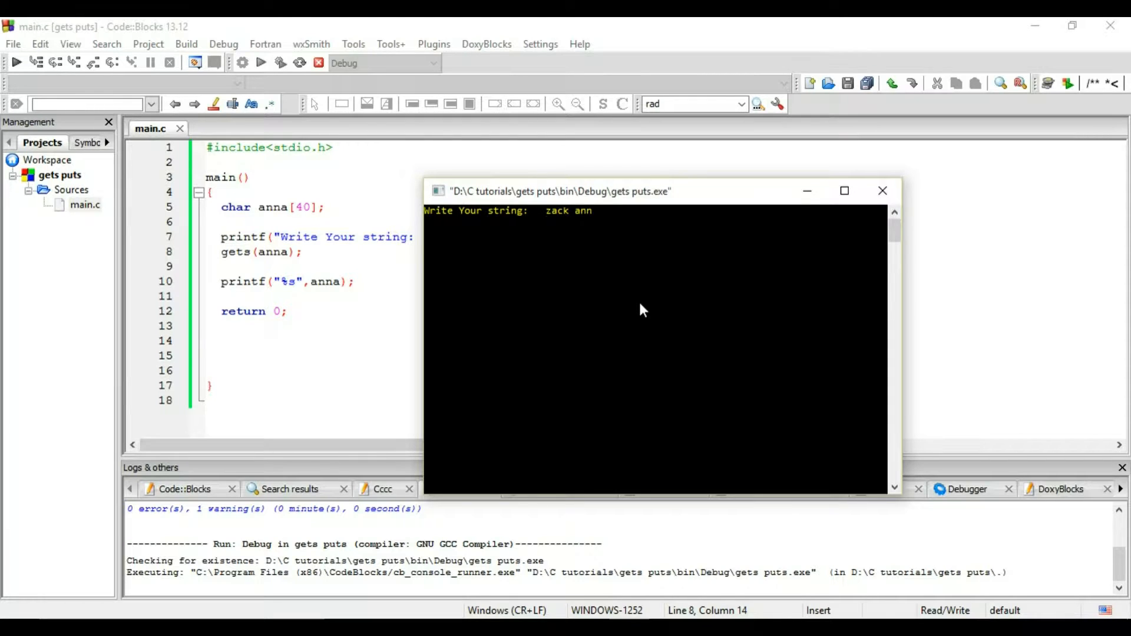
key(Enter)
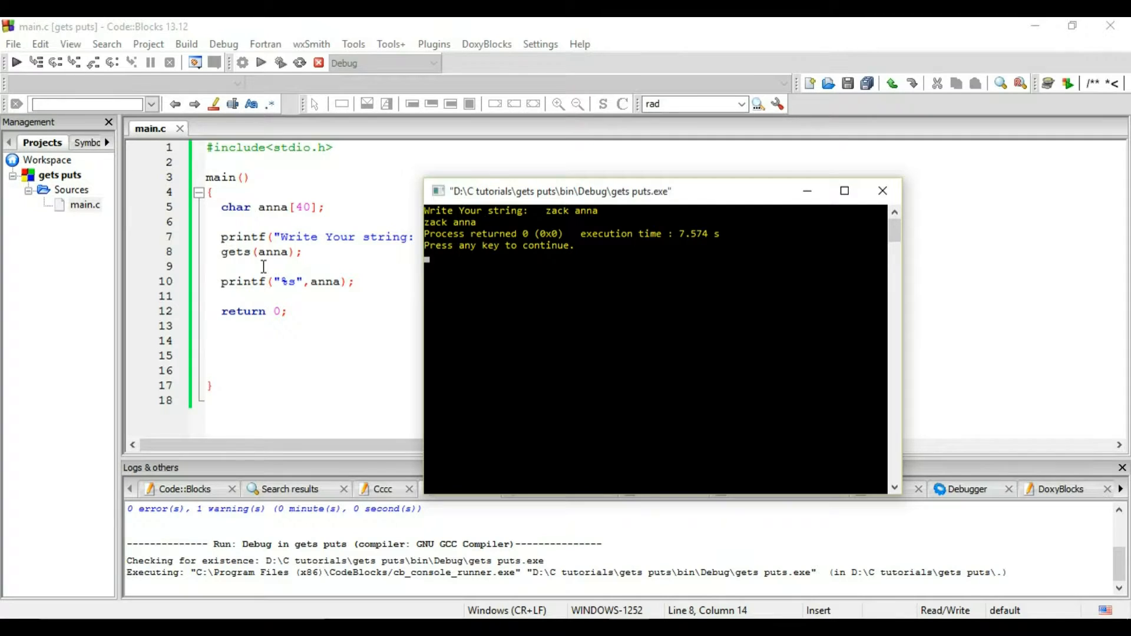
mouse_move(882, 195)
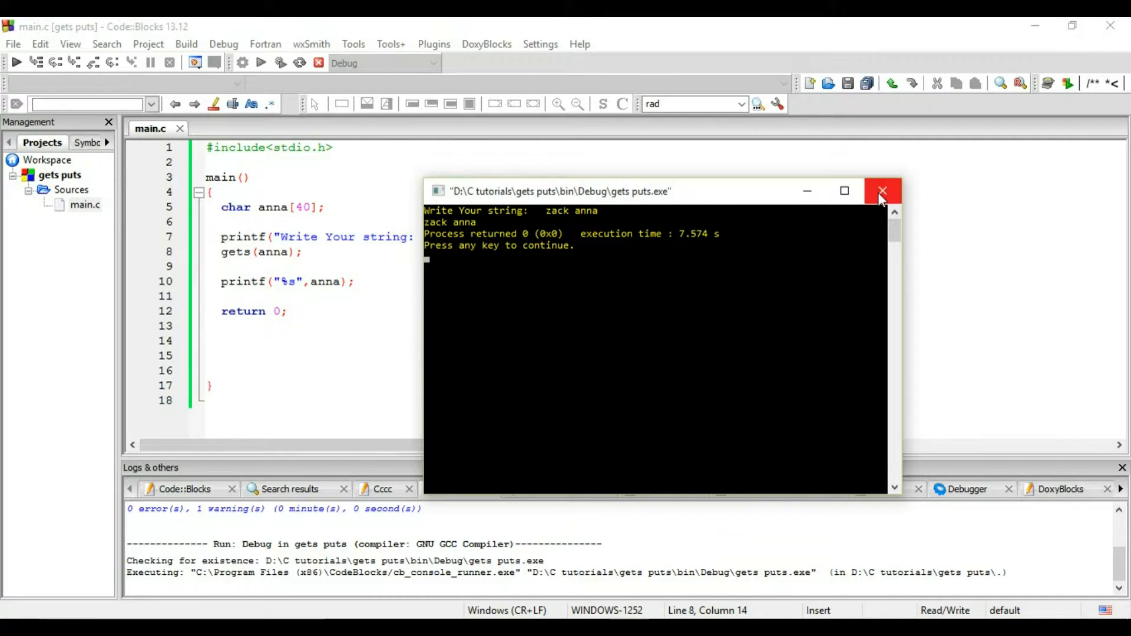
mouse_move(882, 194)
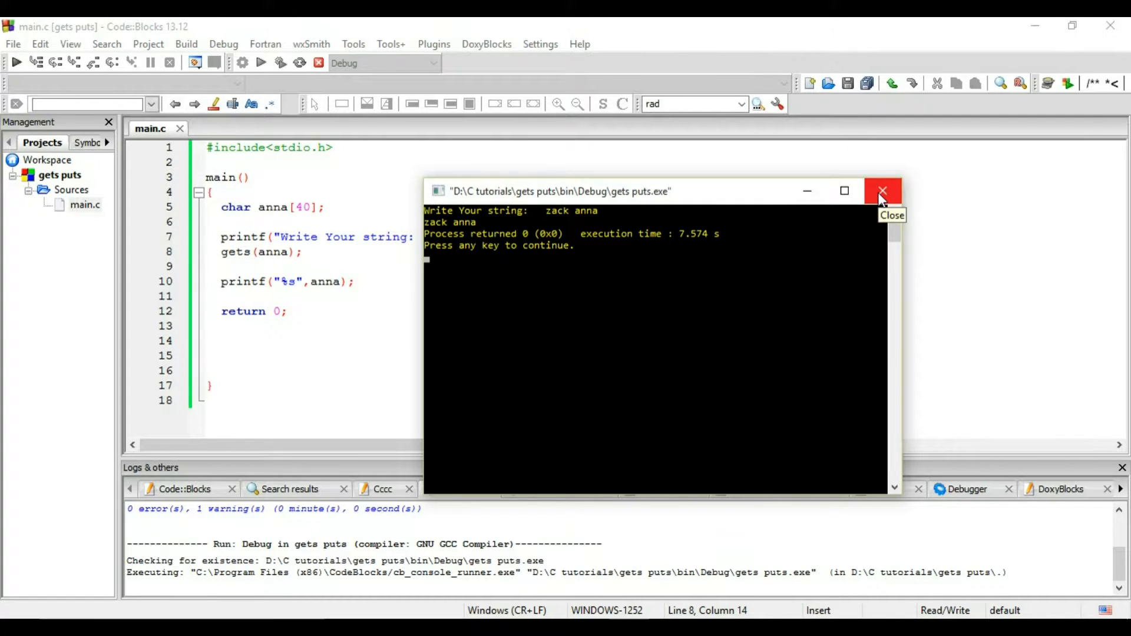
click(883, 191)
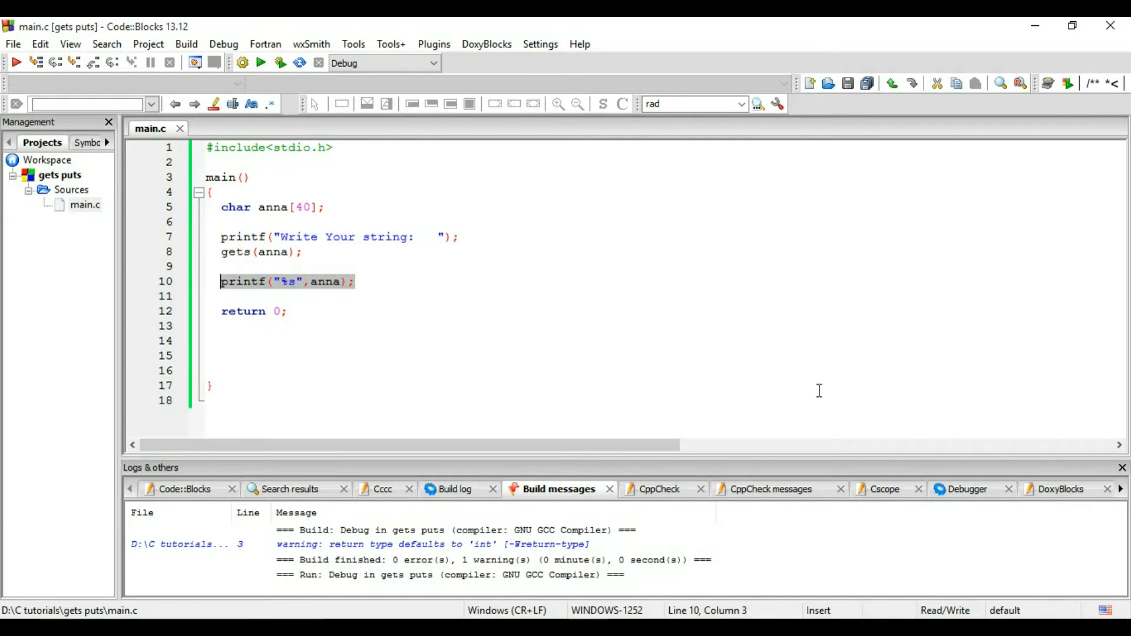
Step: Replace the printf call on line 10 with puts(anna);
text(p)
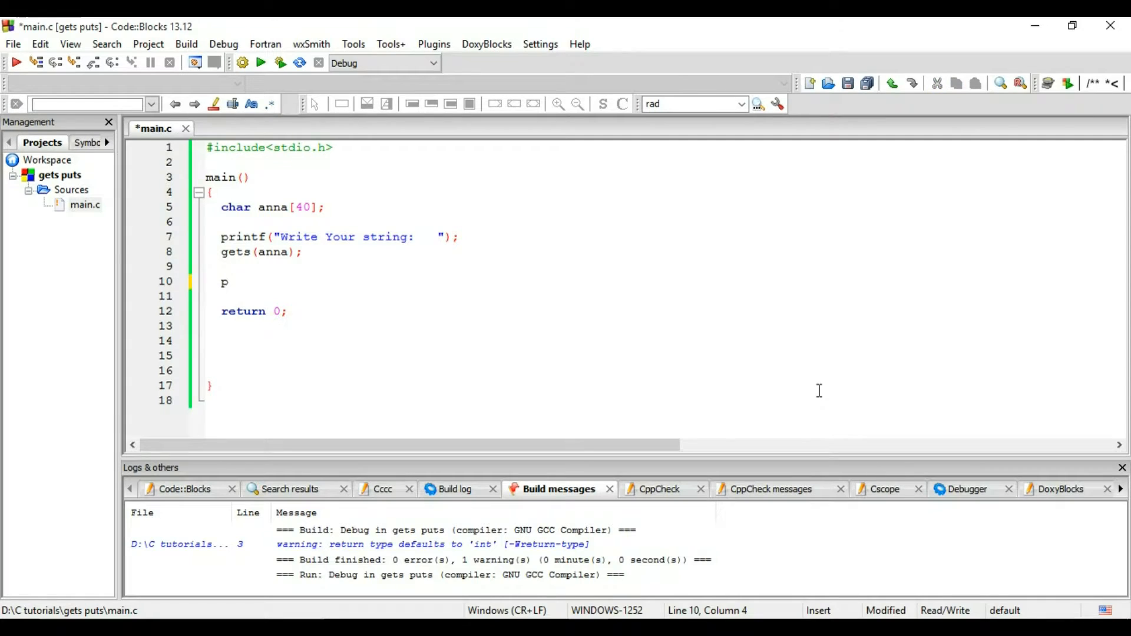
text(uts(ann)
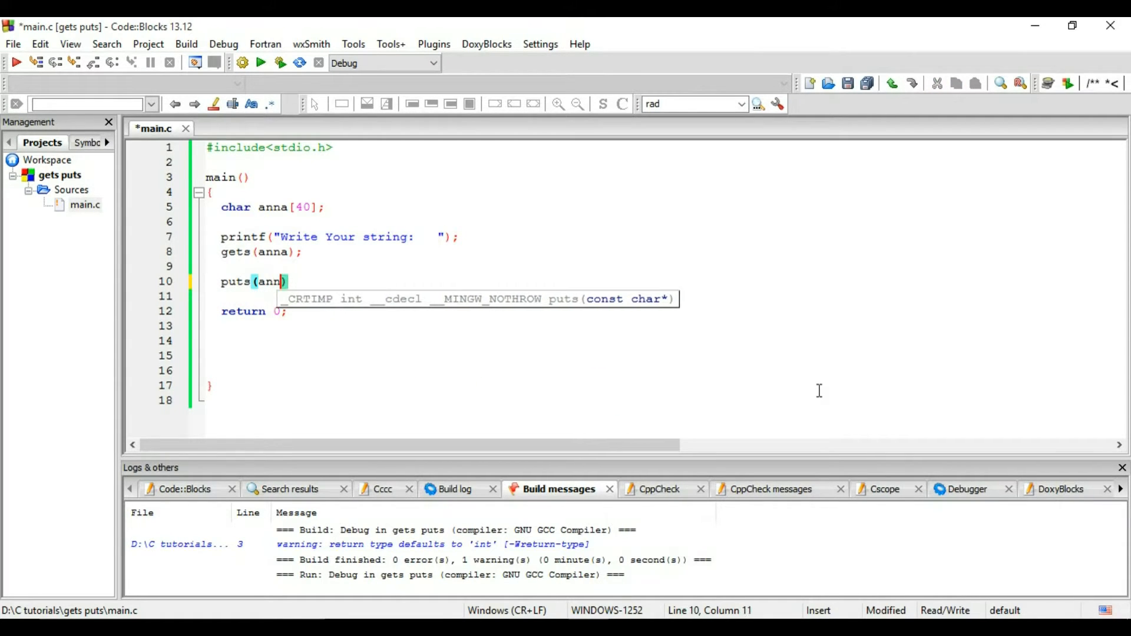
text(a);)
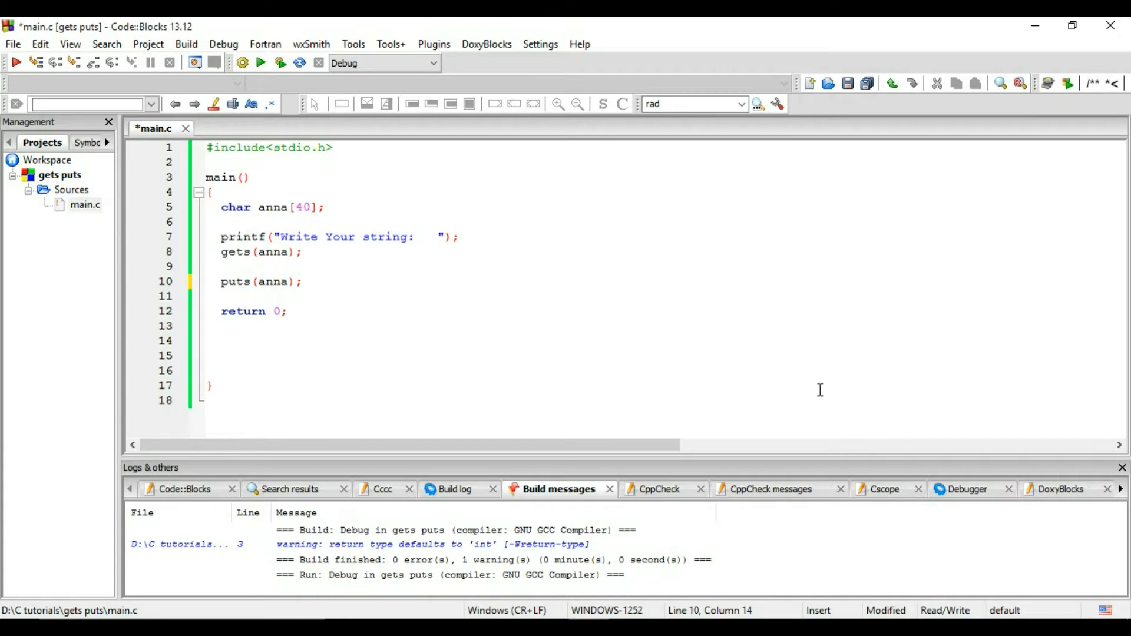
mouse_move(278, 63)
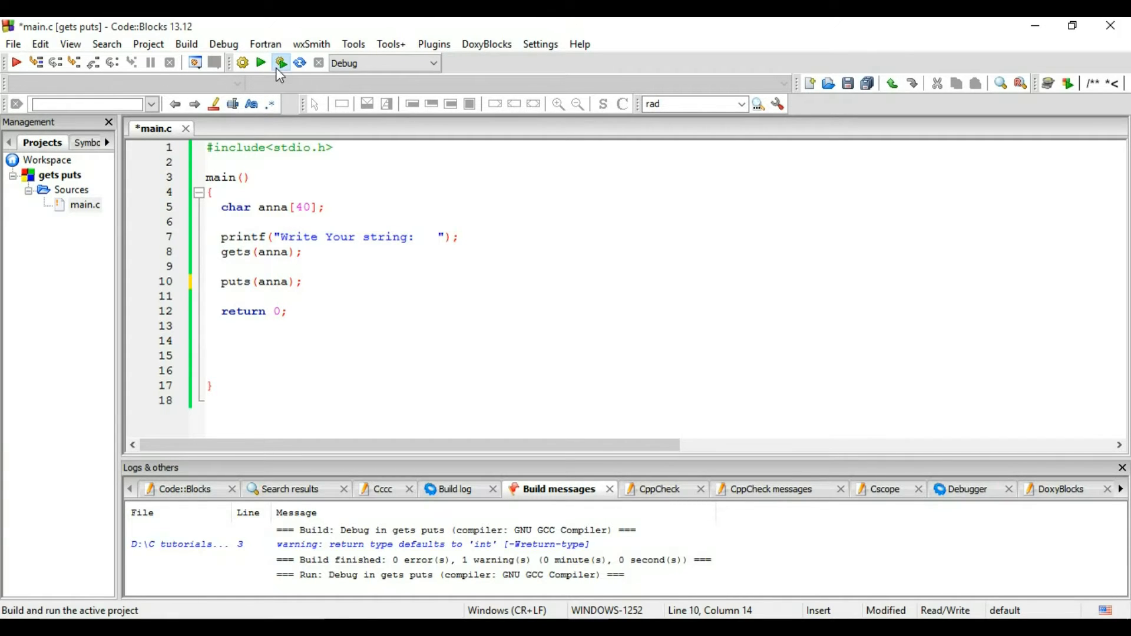
Step: Build and run the puts version and enter 'zack annnaaaa', echoed in full
click(279, 63)
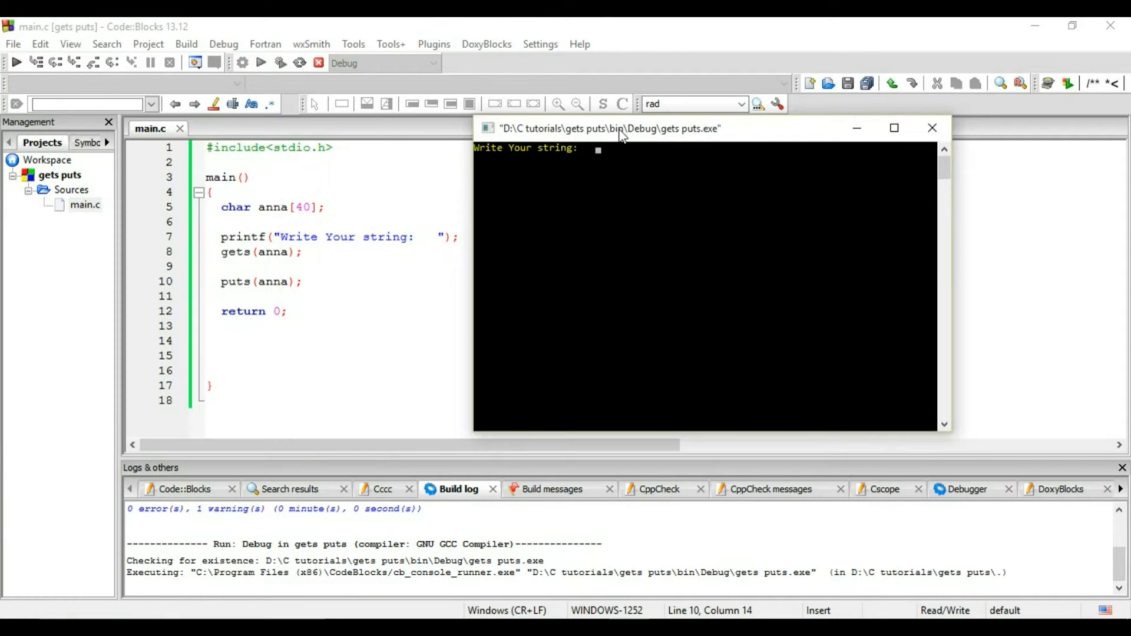
mouse_move(596, 205)
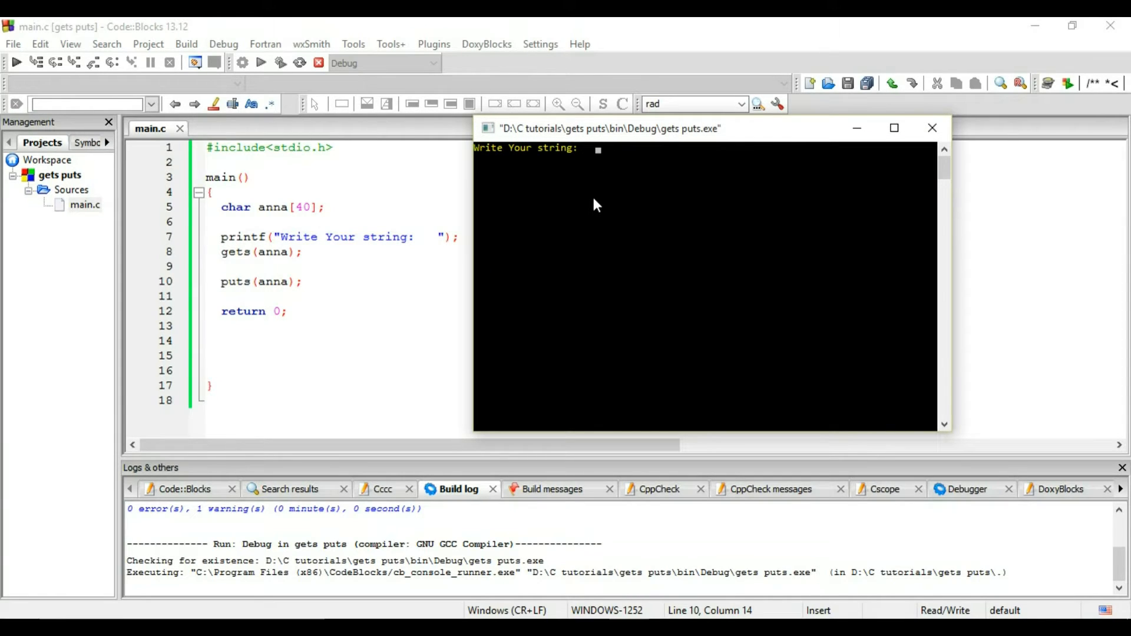
text(zack)
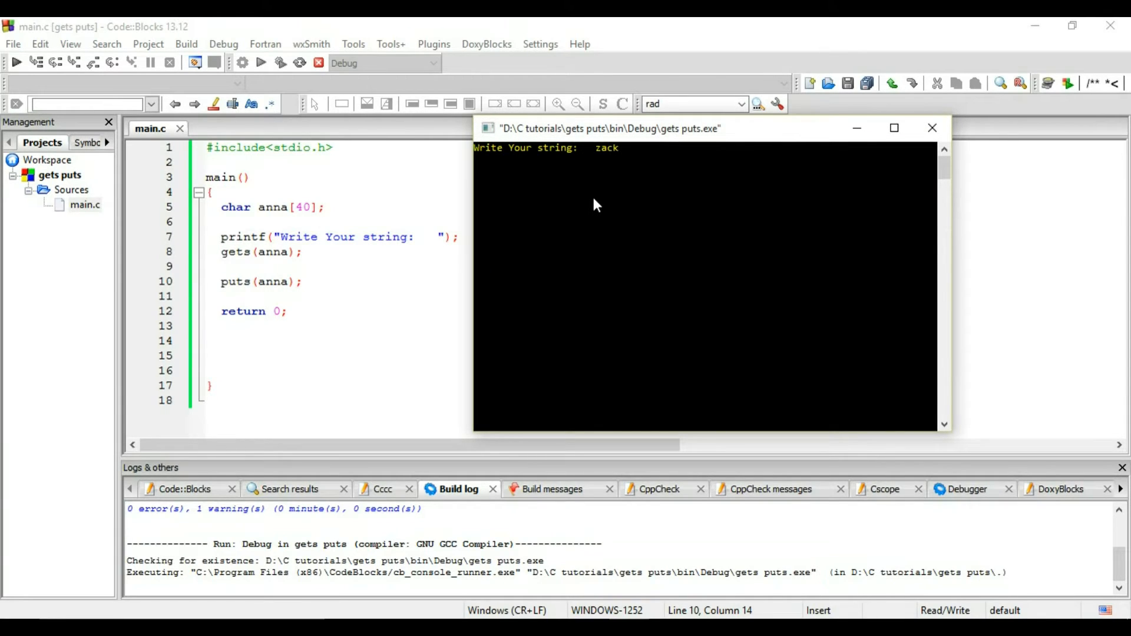
text(annnaaaa)
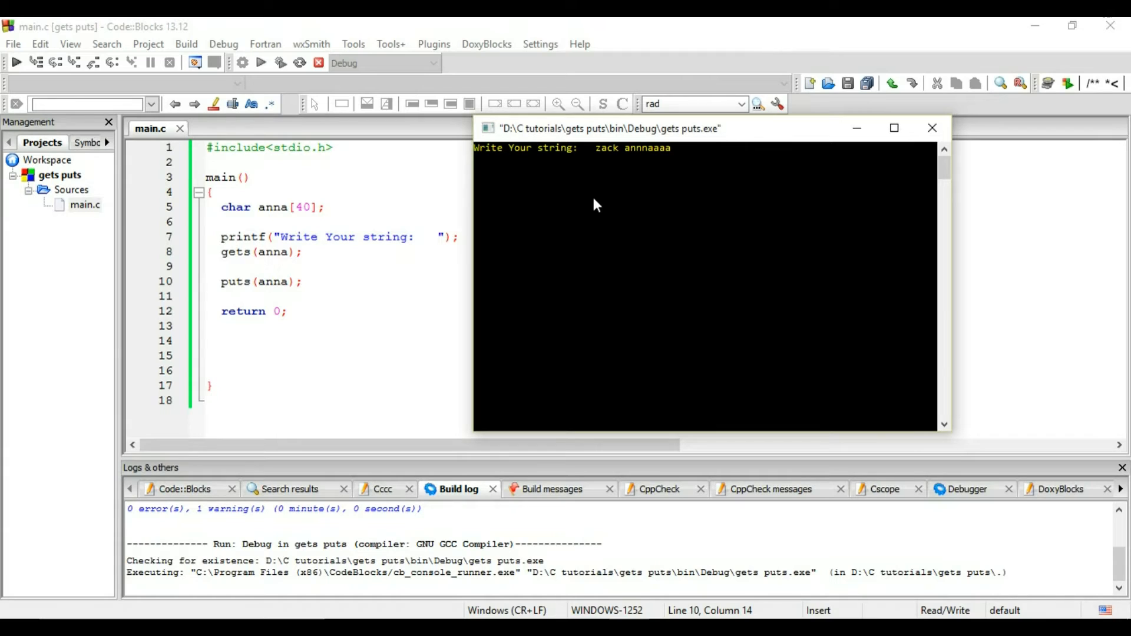
key(Enter)
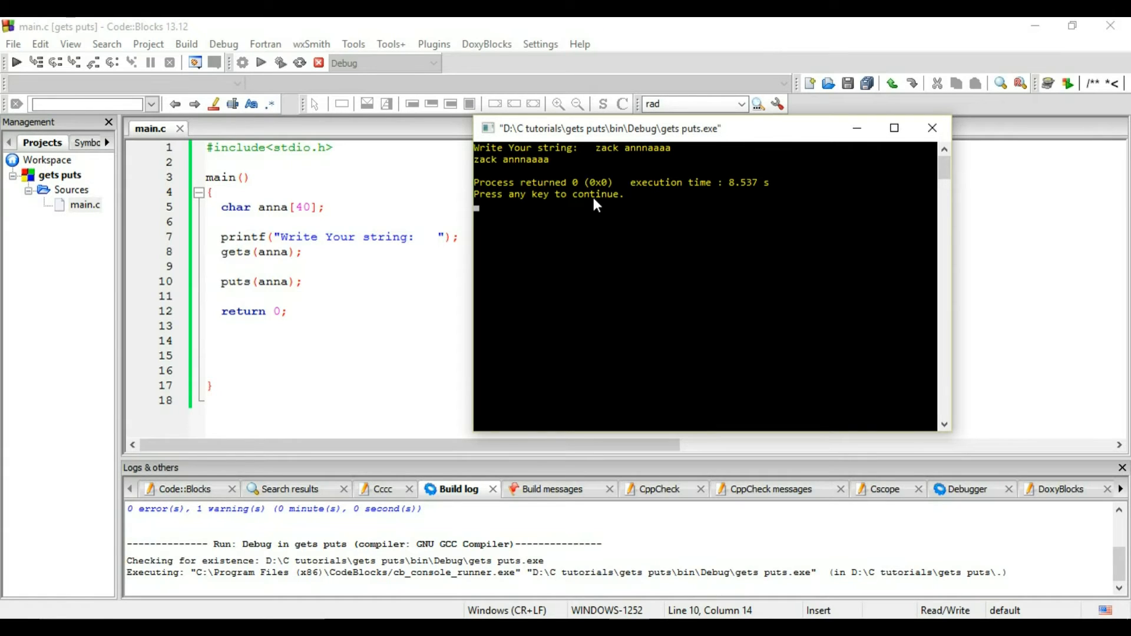